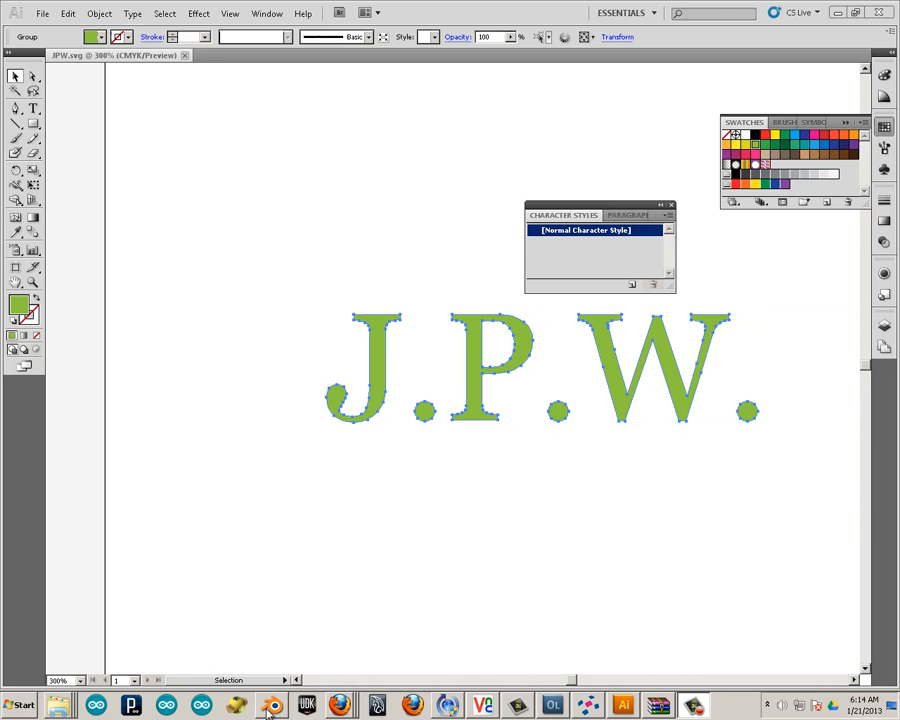
# Switch to Blender and bring up the File menu's import options
pyautogui.click(270, 705)
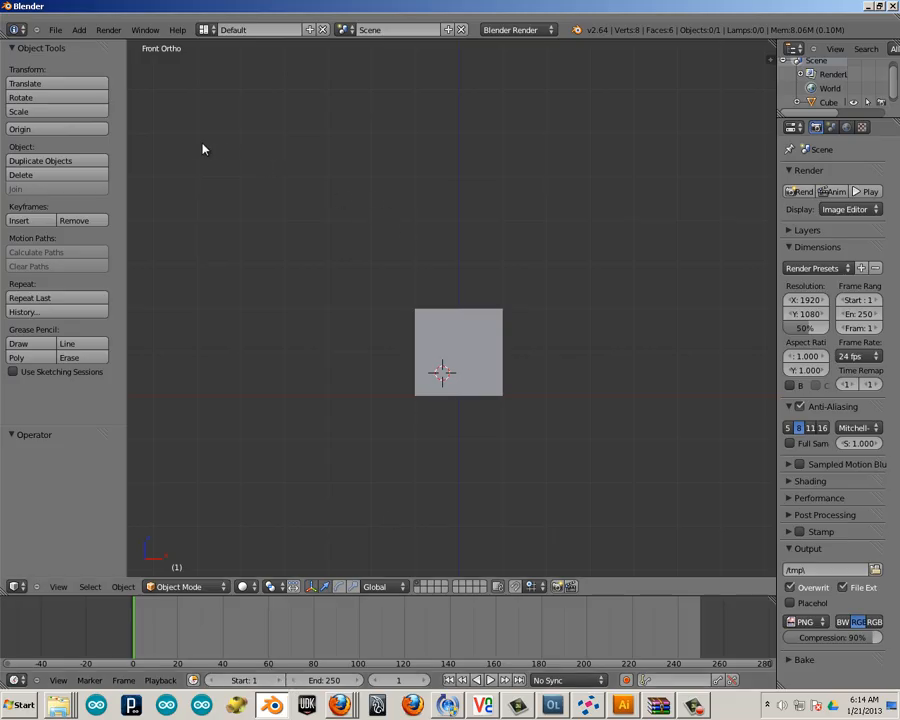
pyautogui.click(55, 29)
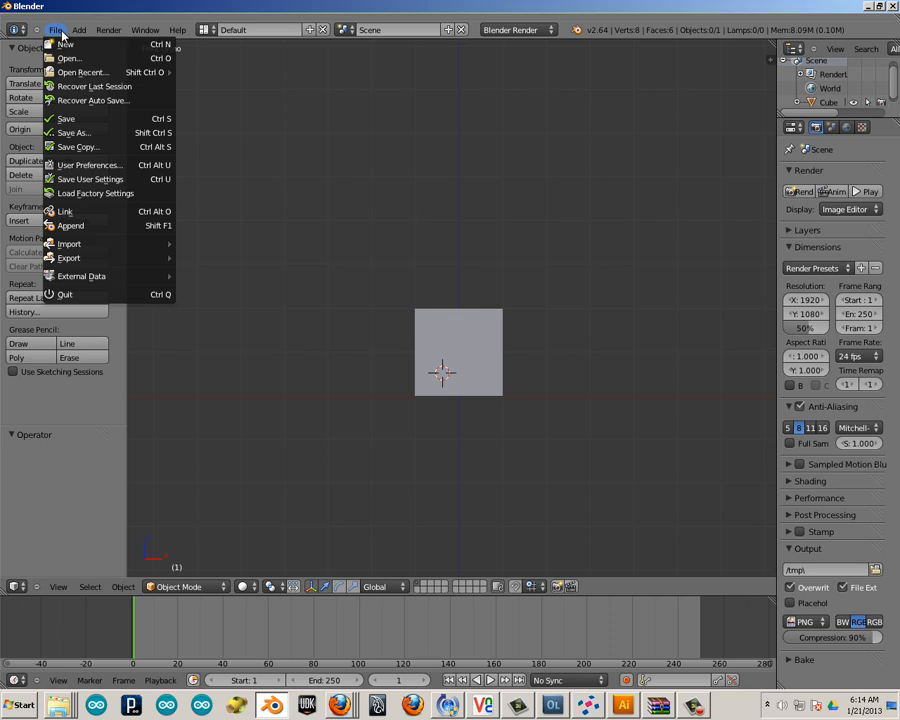
pyautogui.moveTo(70, 225)
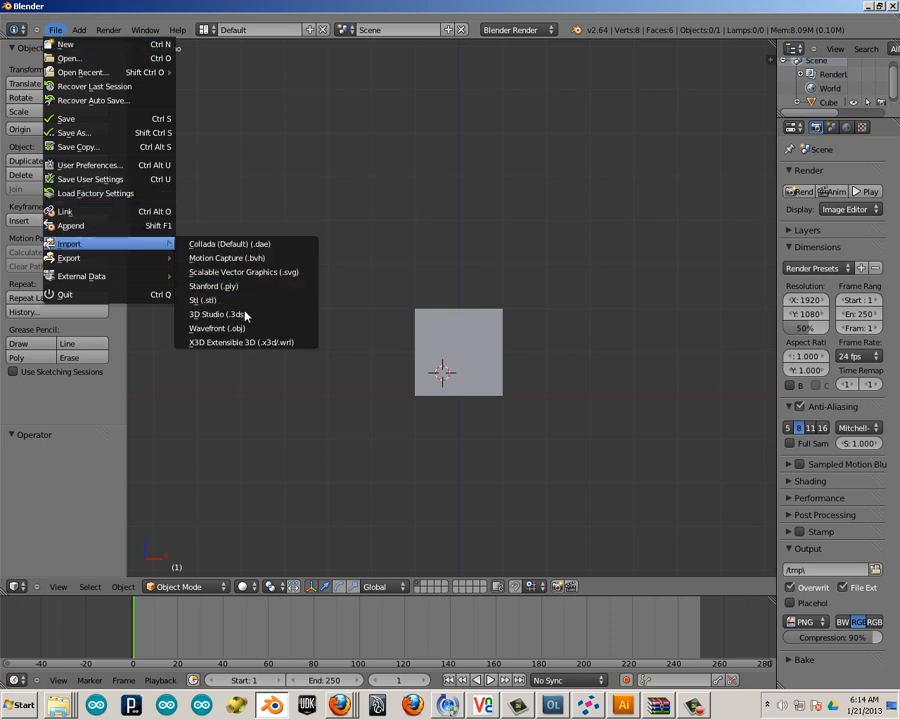
pyautogui.click(240, 348)
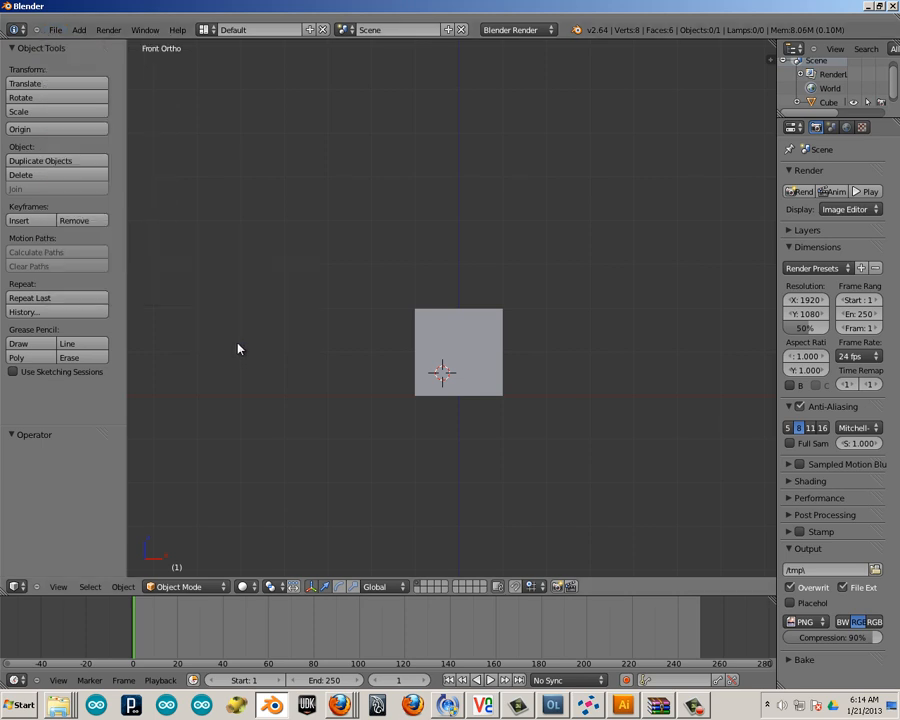
pyautogui.click(54, 29)
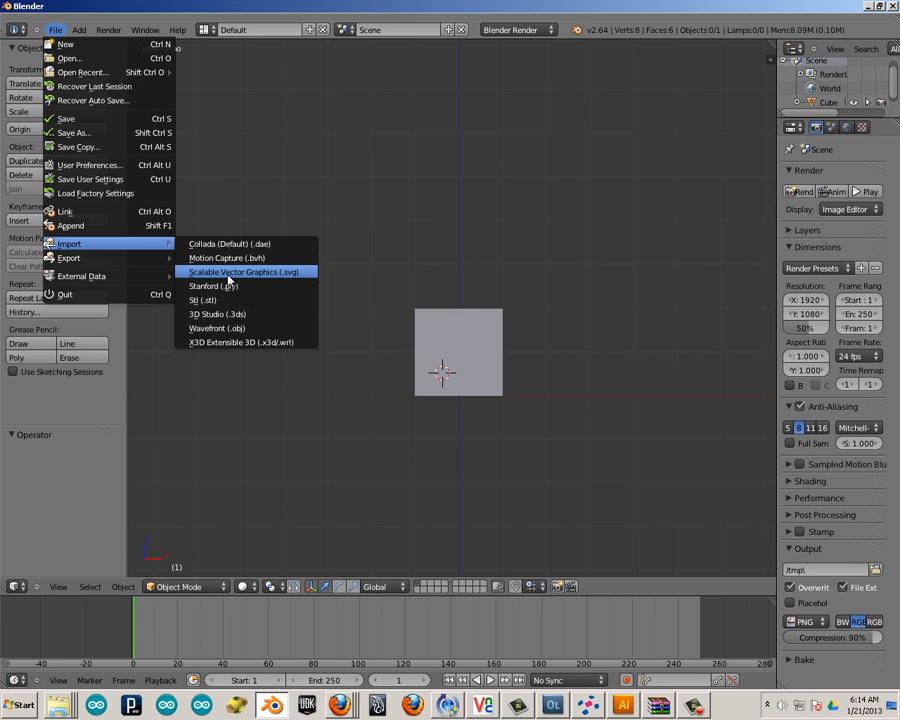
pyautogui.moveTo(362, 221)
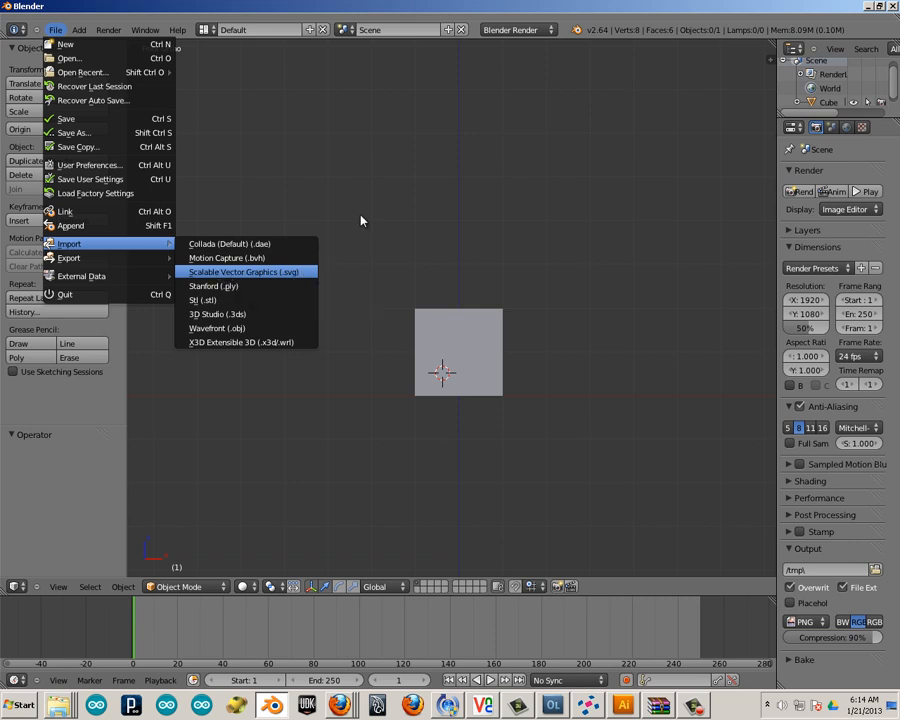
pyautogui.moveTo(230, 272)
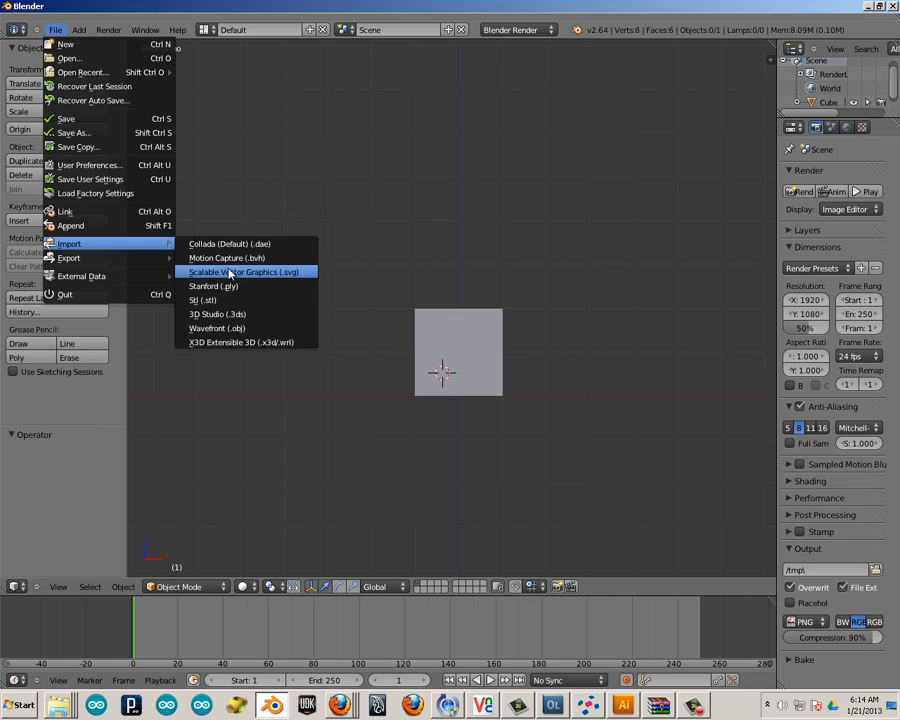
pyautogui.moveTo(222, 272)
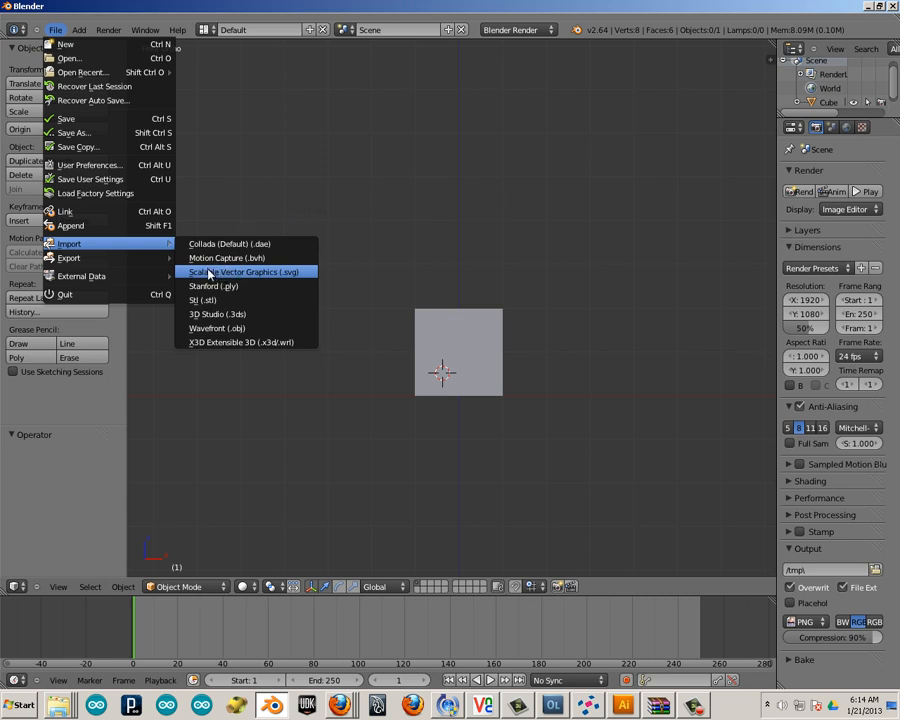
# Import JPW.svg as Scalable Vector Graphics, then select the default cube
pyautogui.click(244, 272)
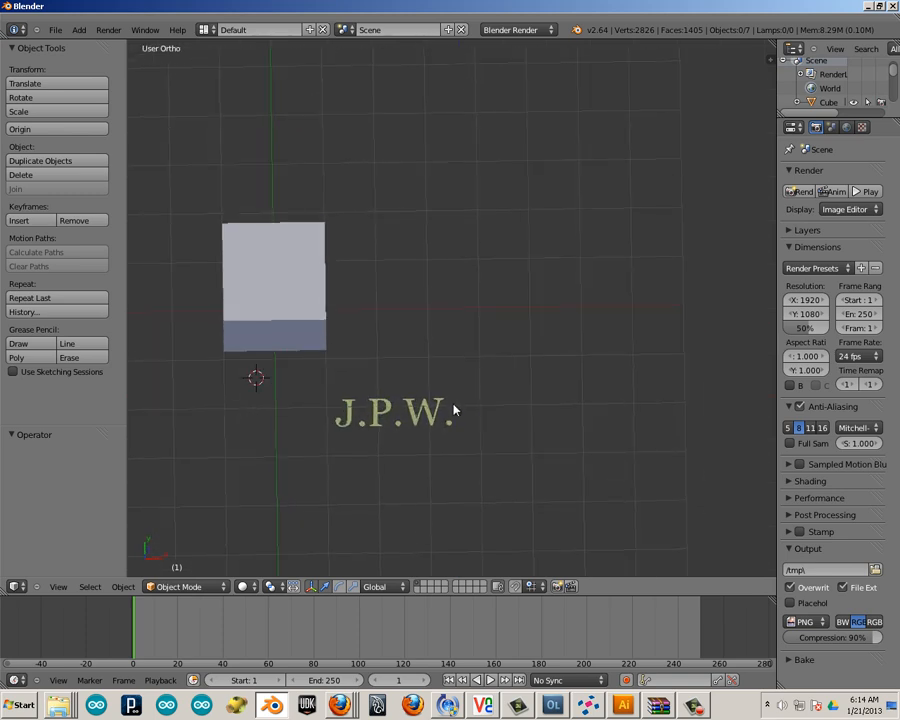
pyautogui.click(390, 413)
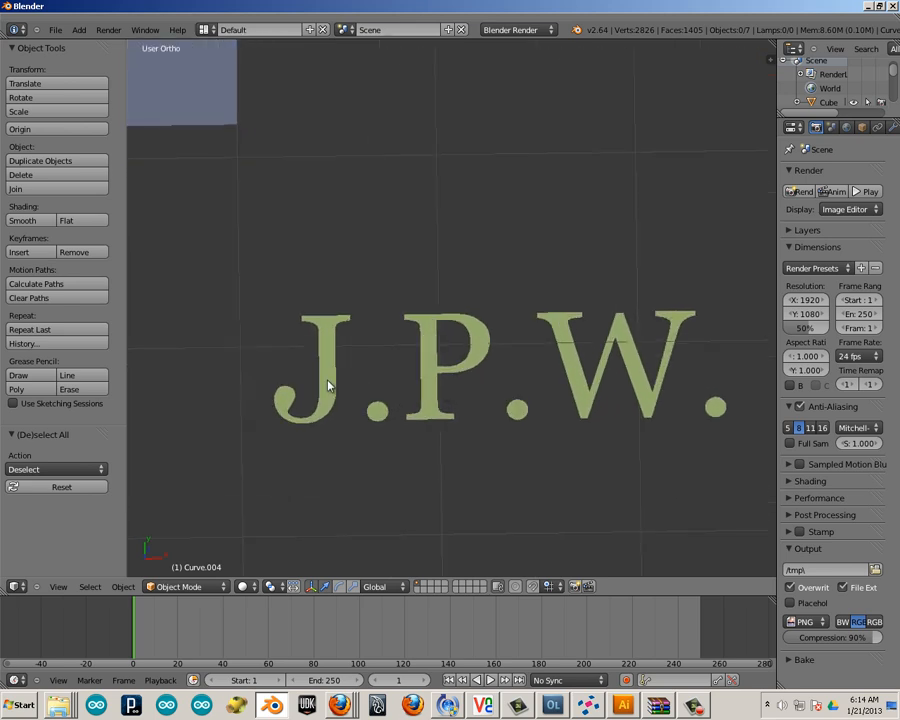
pyautogui.click(310, 385)
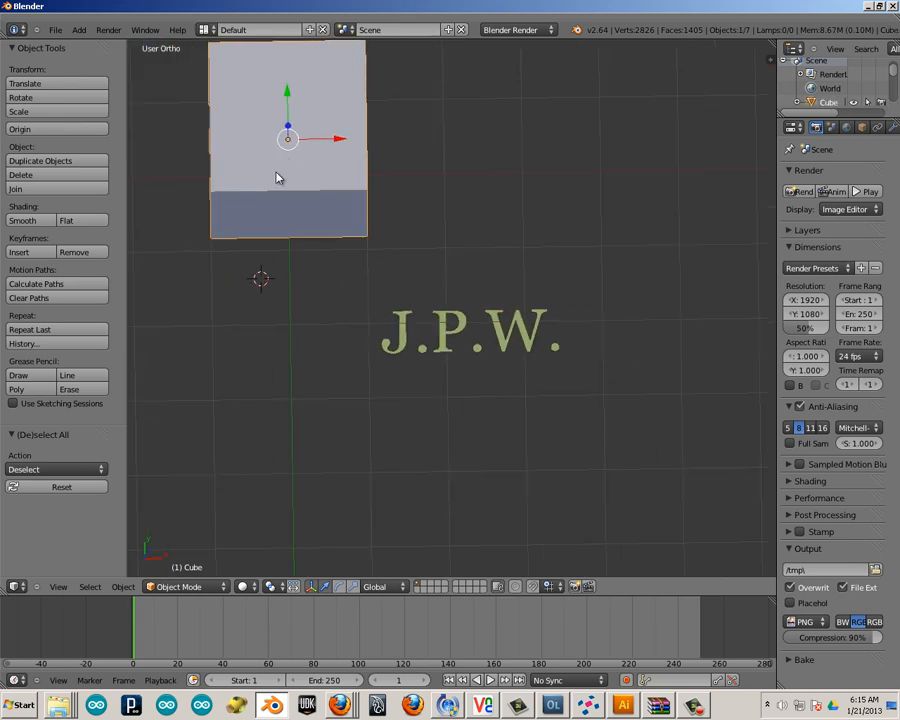
# Delete the default cube with X and confirm
pyautogui.click(20, 174)
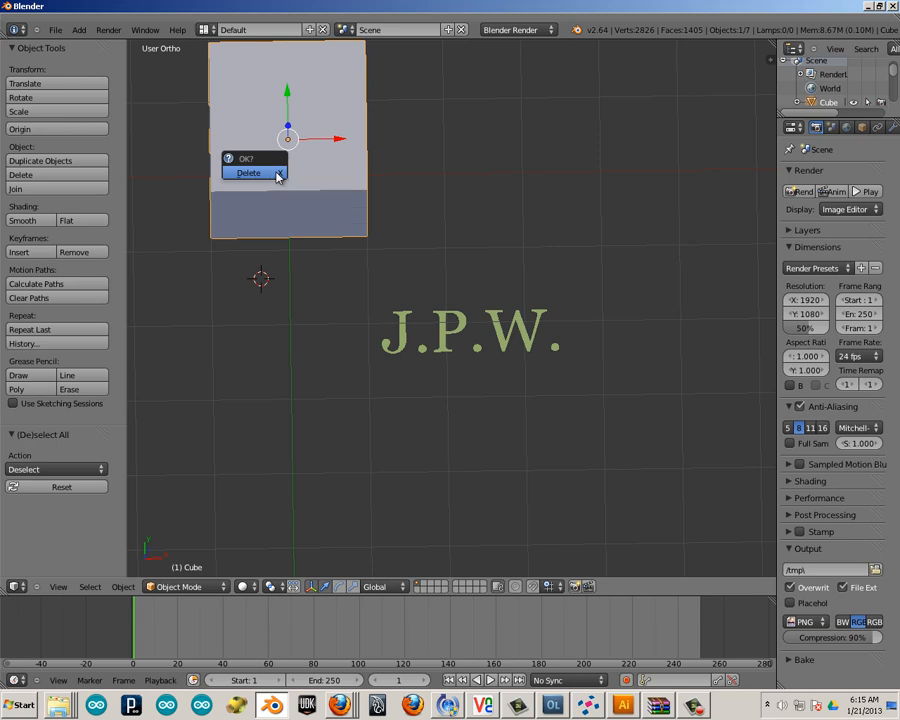
pyautogui.click(247, 172)
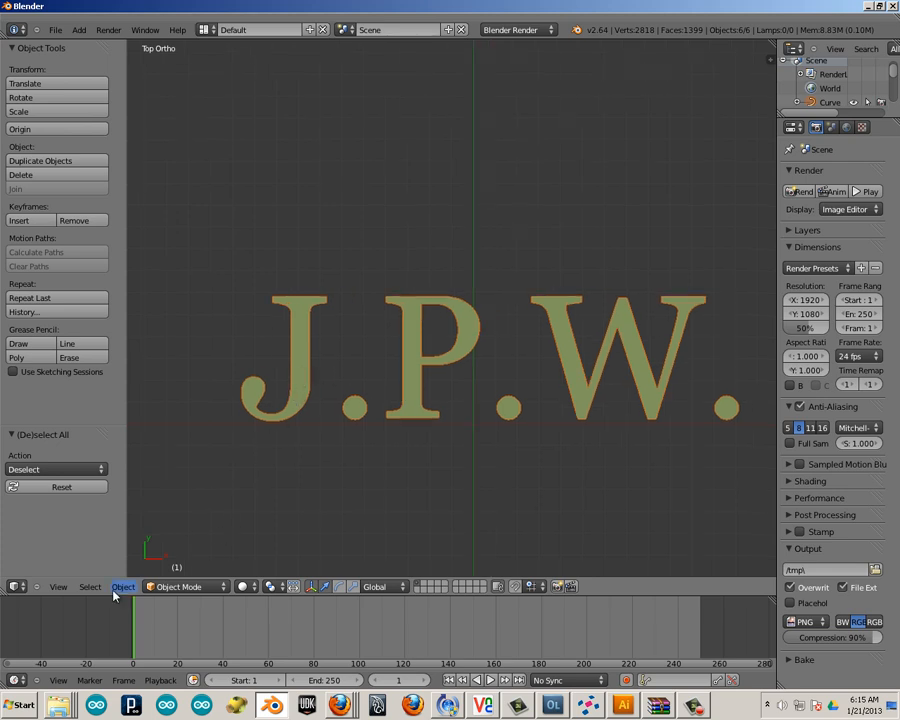
# Apply Origin to Geometry on the J.P.W. letters via the Object menu
pyautogui.click(123, 586)
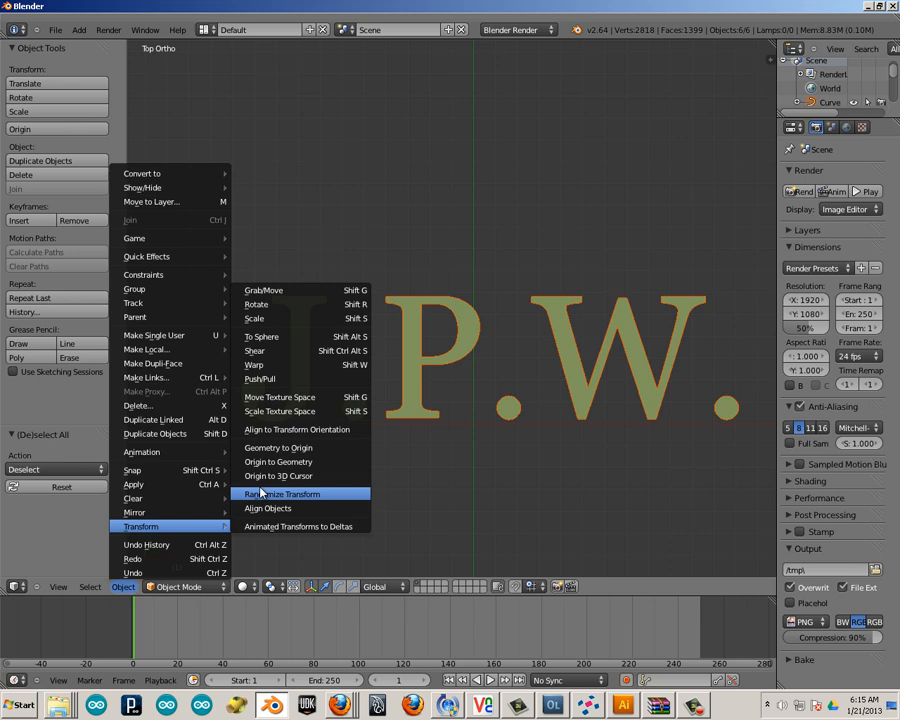
pyautogui.moveTo(280, 494)
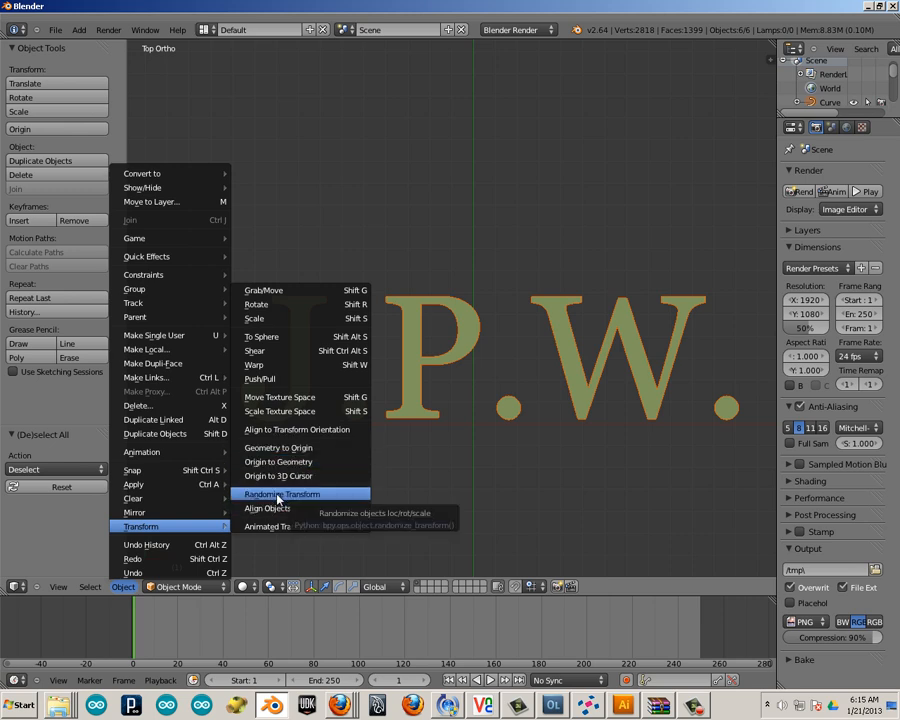
pyautogui.moveTo(278, 475)
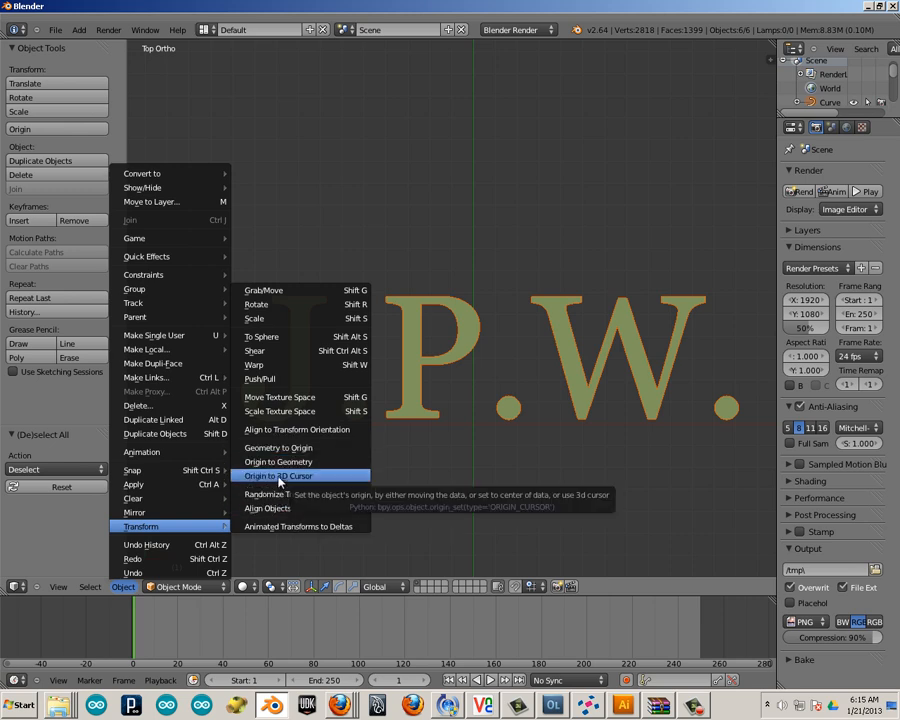
pyautogui.moveTo(278, 447)
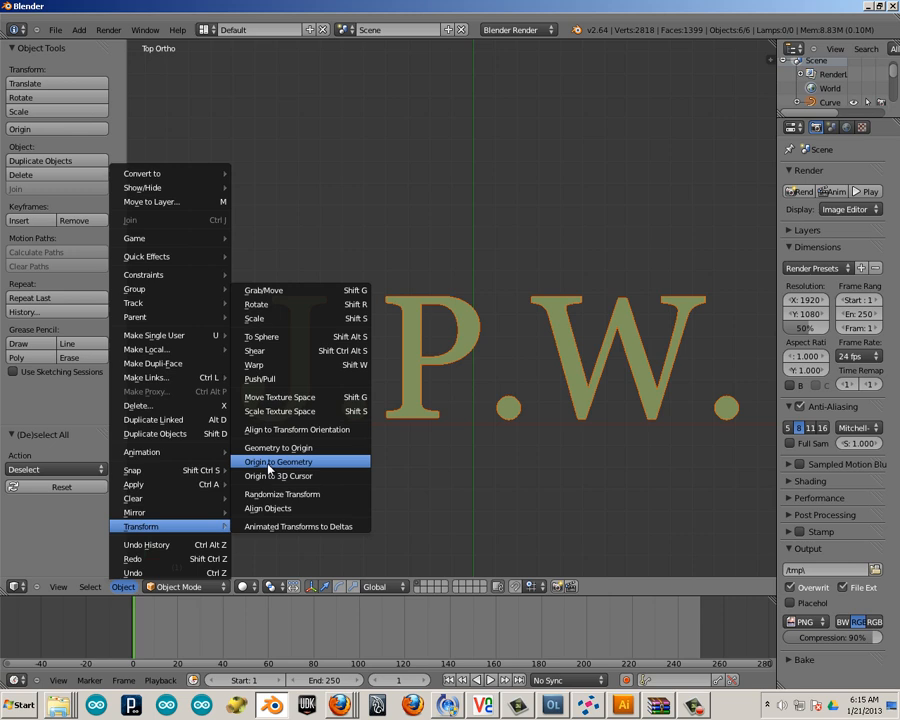
pyautogui.click(277, 461)
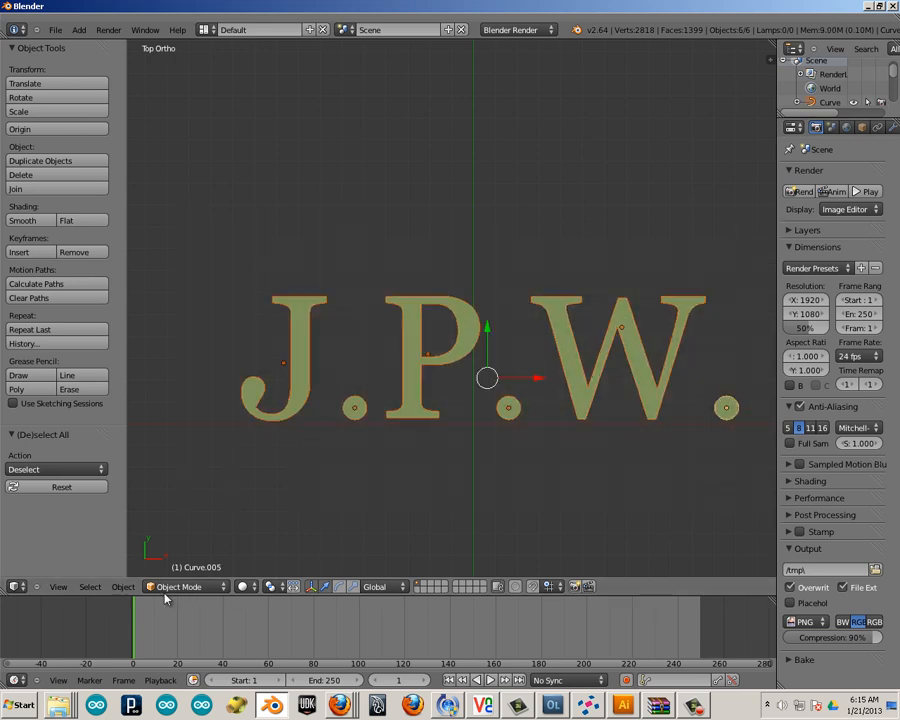
pyautogui.click(123, 586)
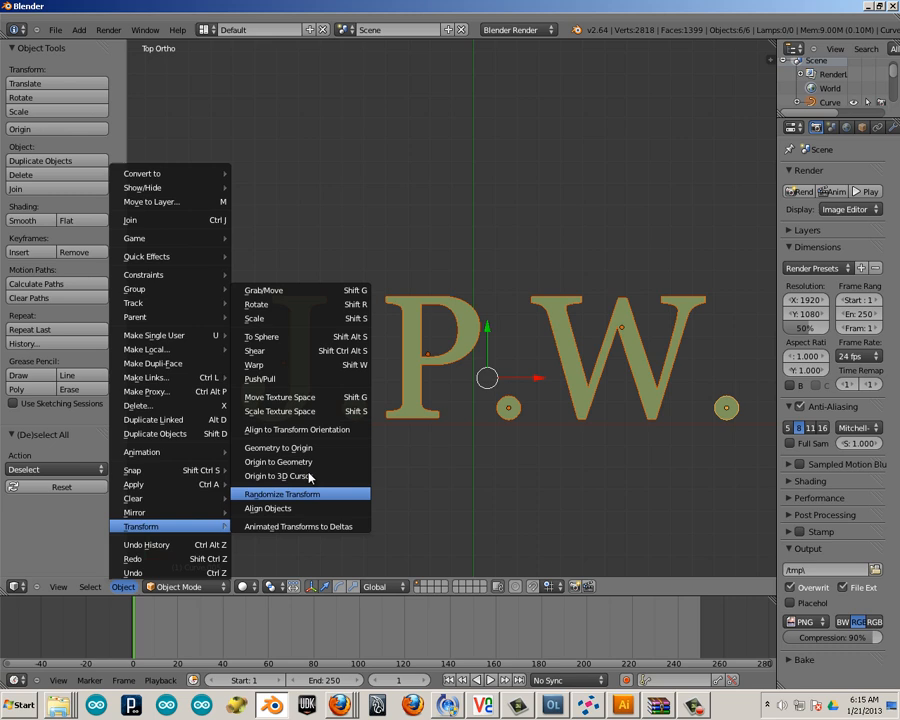
pyautogui.moveTo(278, 461)
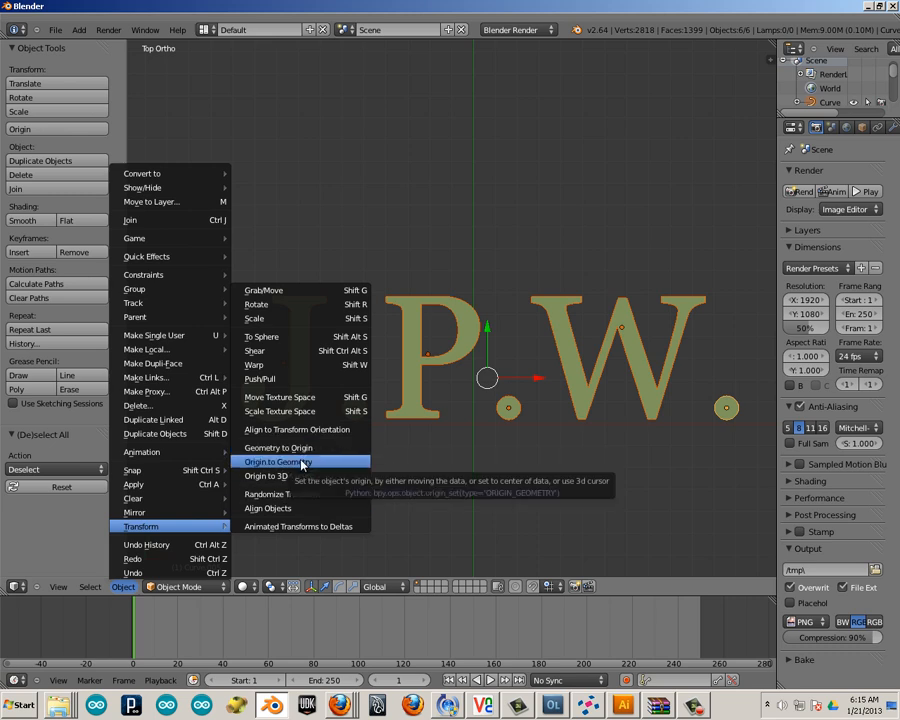
pyautogui.click(278, 461)
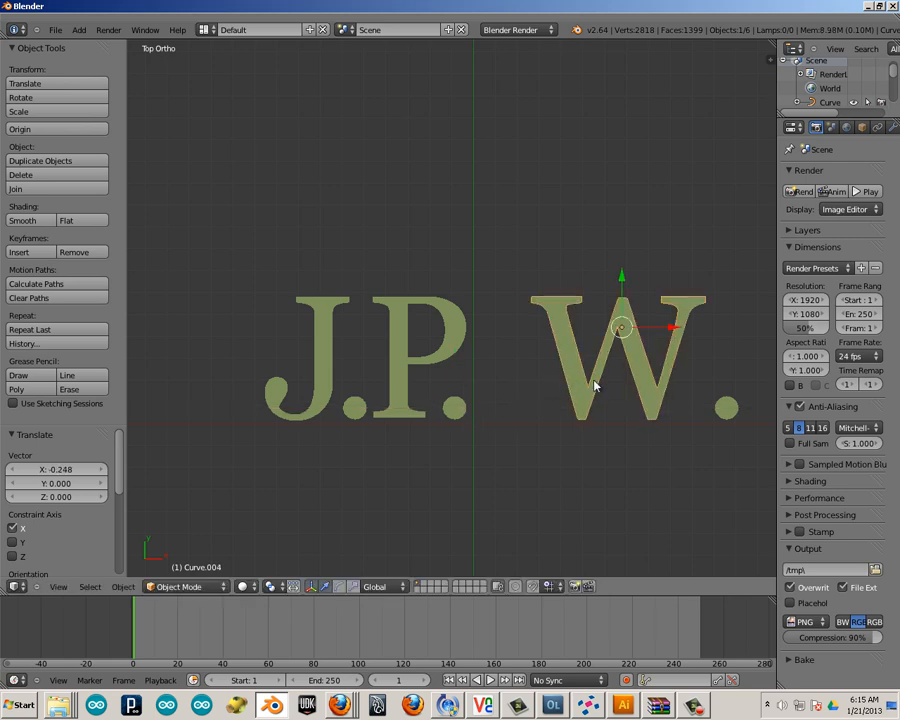
# Move the W left next to the P and place the last period beside it
pyautogui.moveTo(620, 330); pyautogui.dragTo(555, 330)
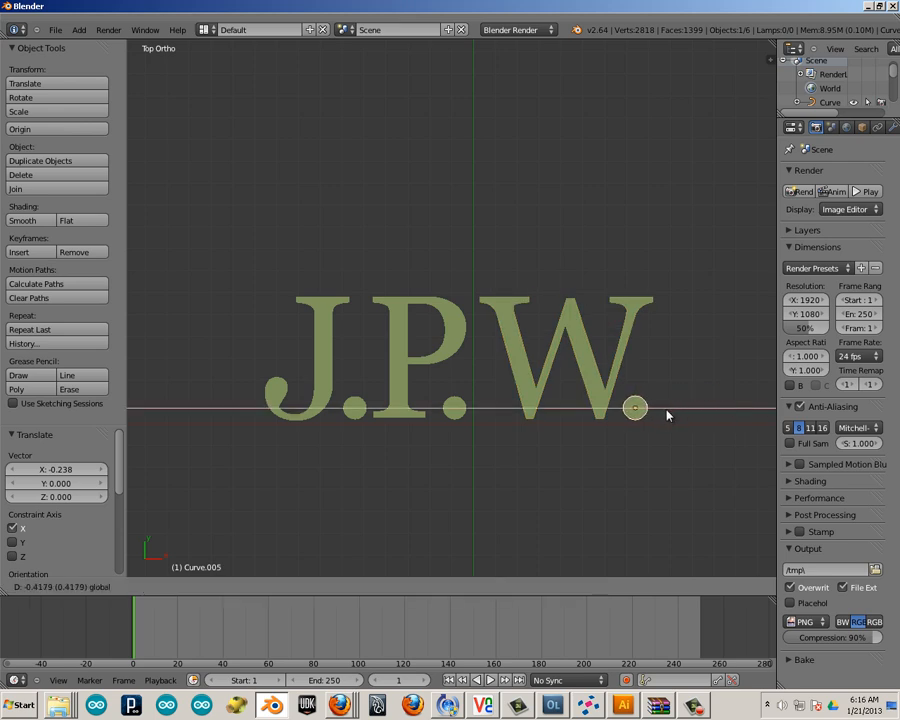
pyautogui.click(570, 330)
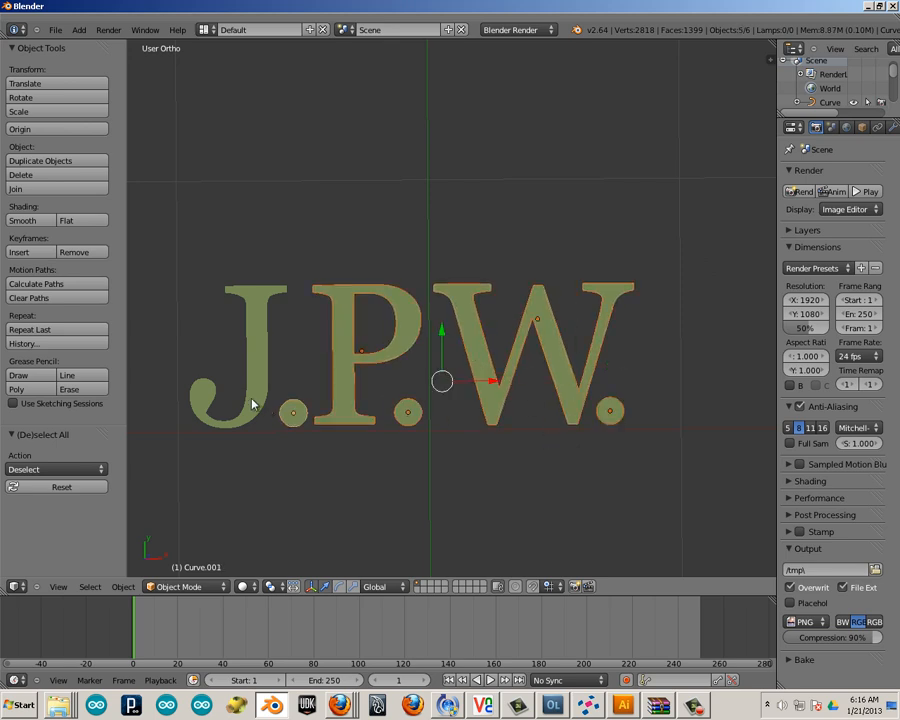
# Join the letter curves into one object and convert it to a mesh
pyautogui.click(122, 586)
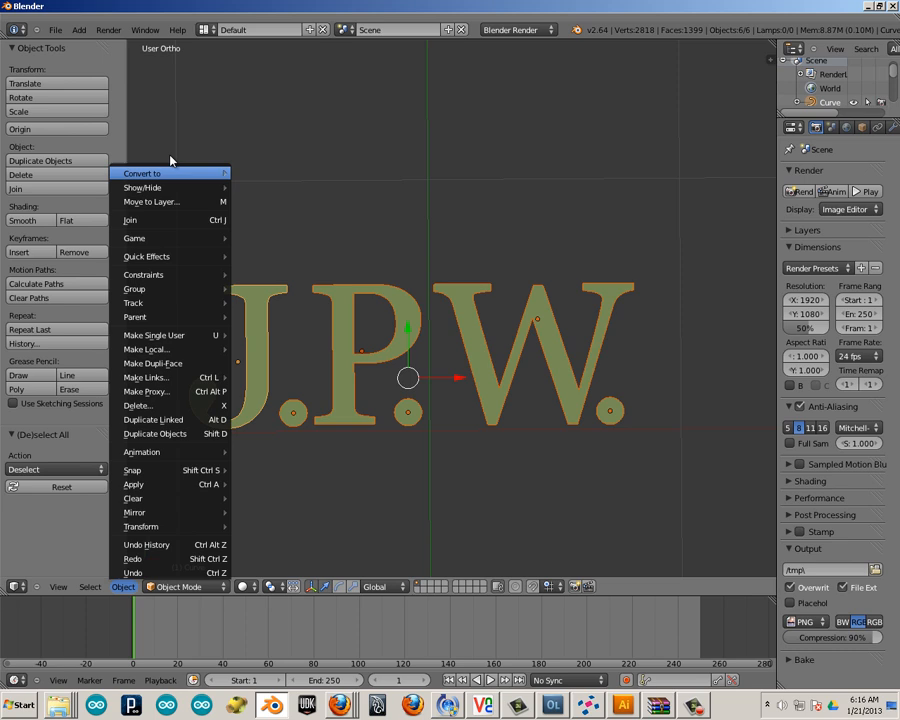
pyautogui.moveTo(145, 274)
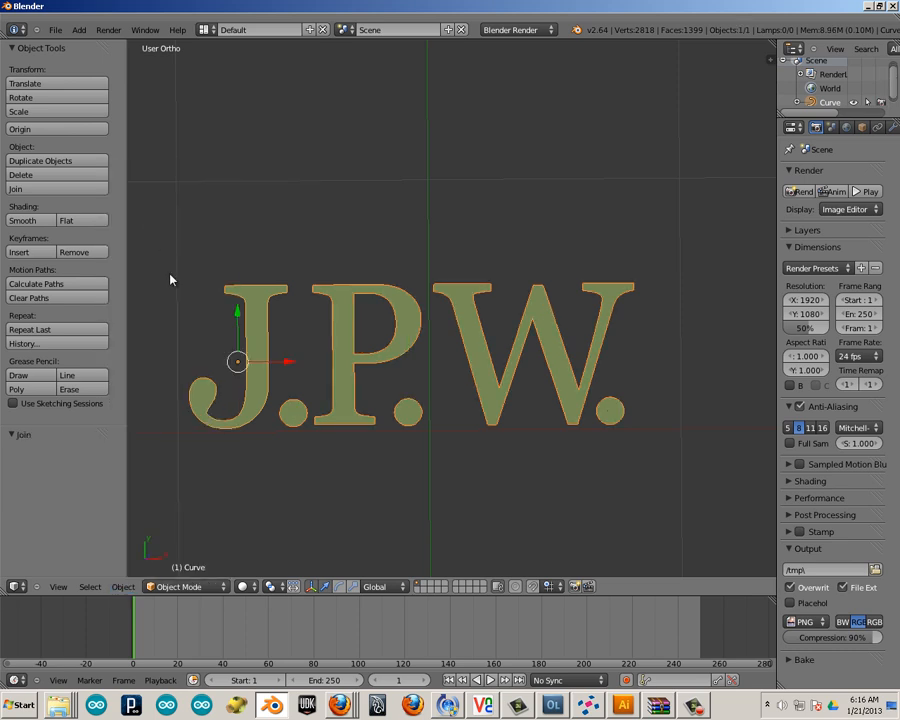
pyautogui.click(122, 587)
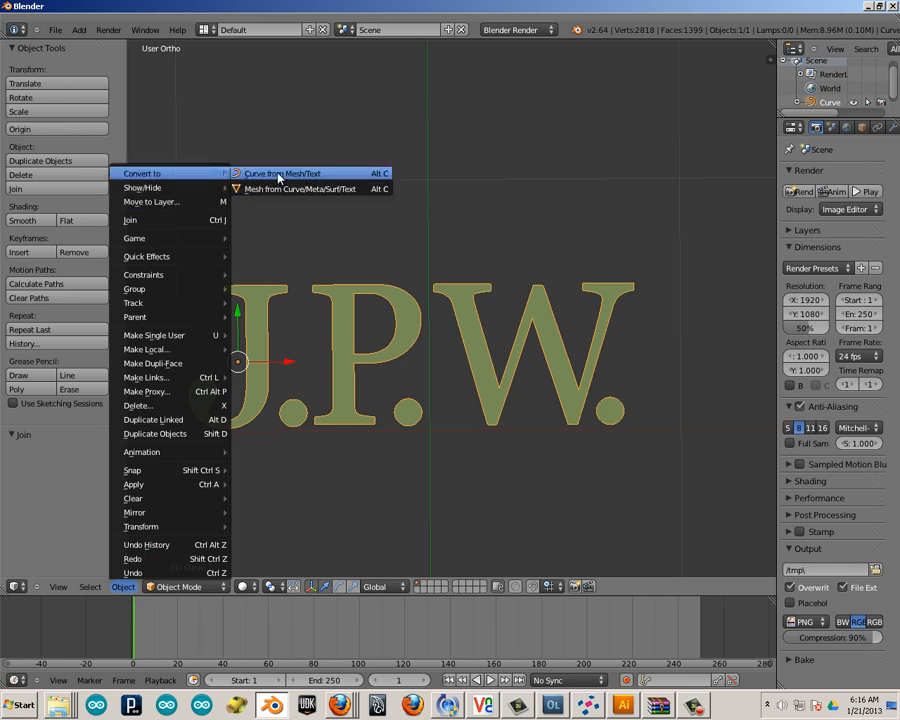
pyautogui.moveTo(283, 173)
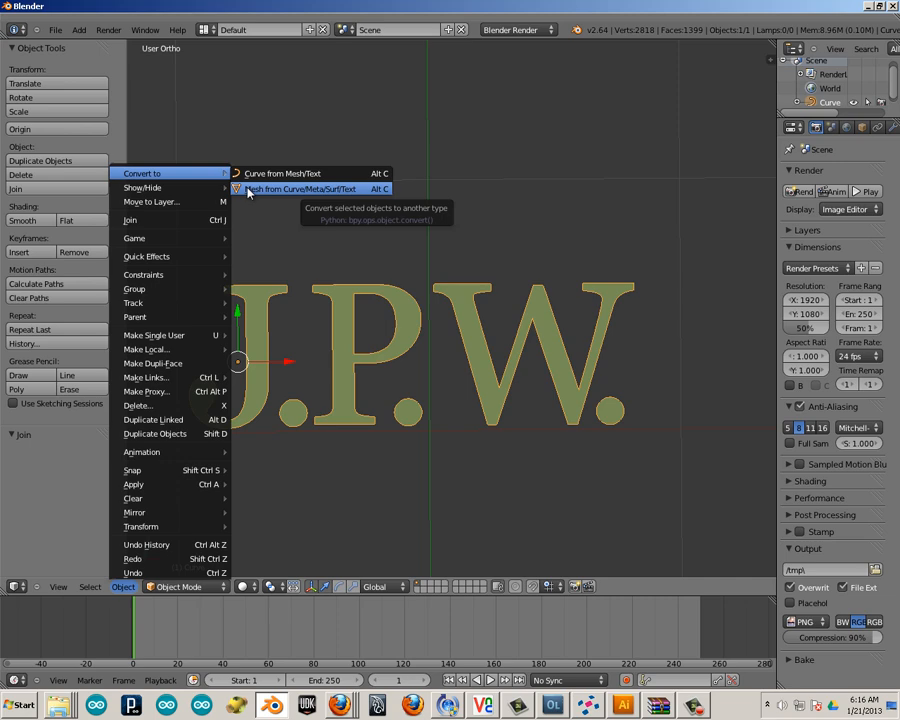
pyautogui.click(298, 189)
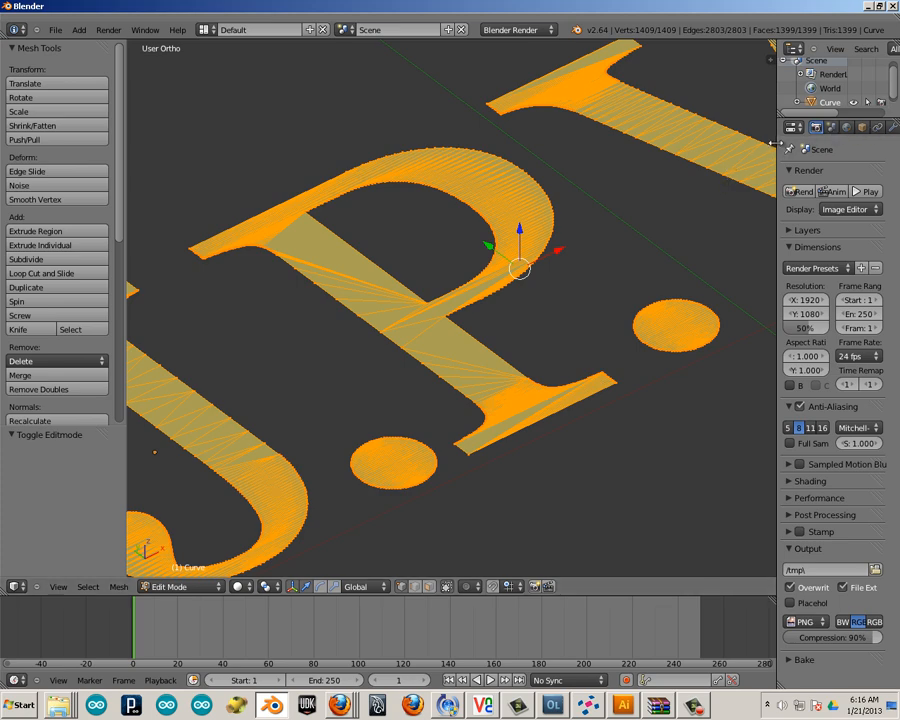
# Add a Decimate modifier to the letter mesh and lower its Ratio
pyautogui.click(736, 127)
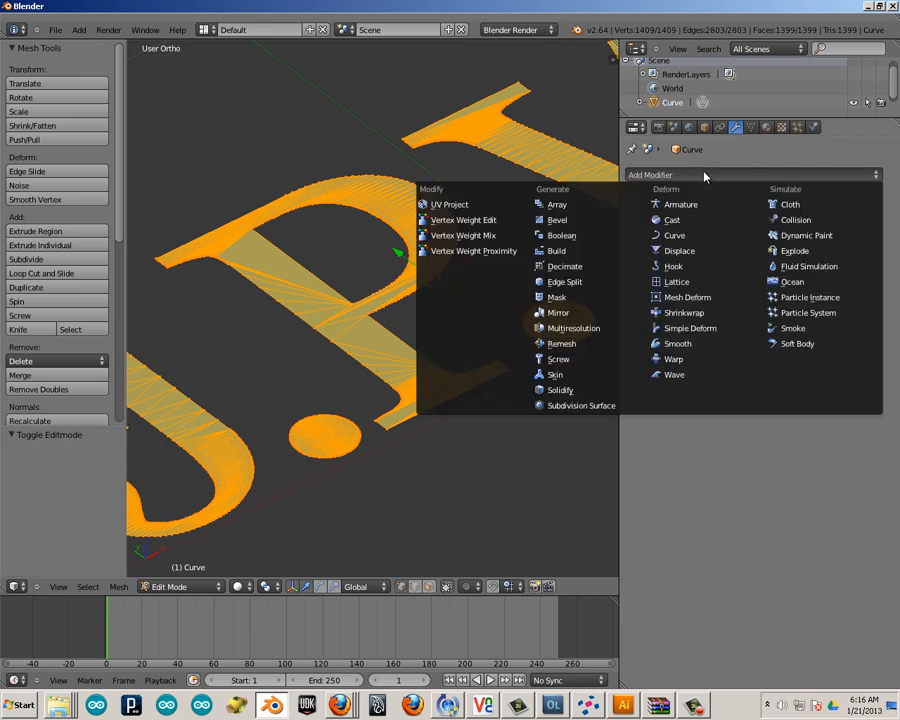
pyautogui.moveTo(623, 181)
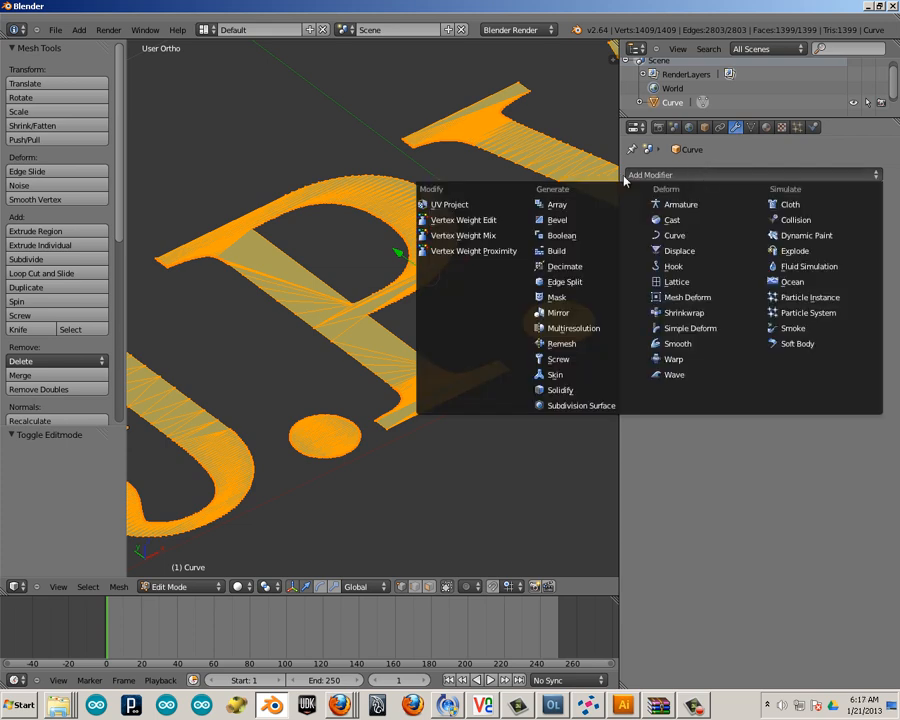
pyautogui.moveTo(565, 266)
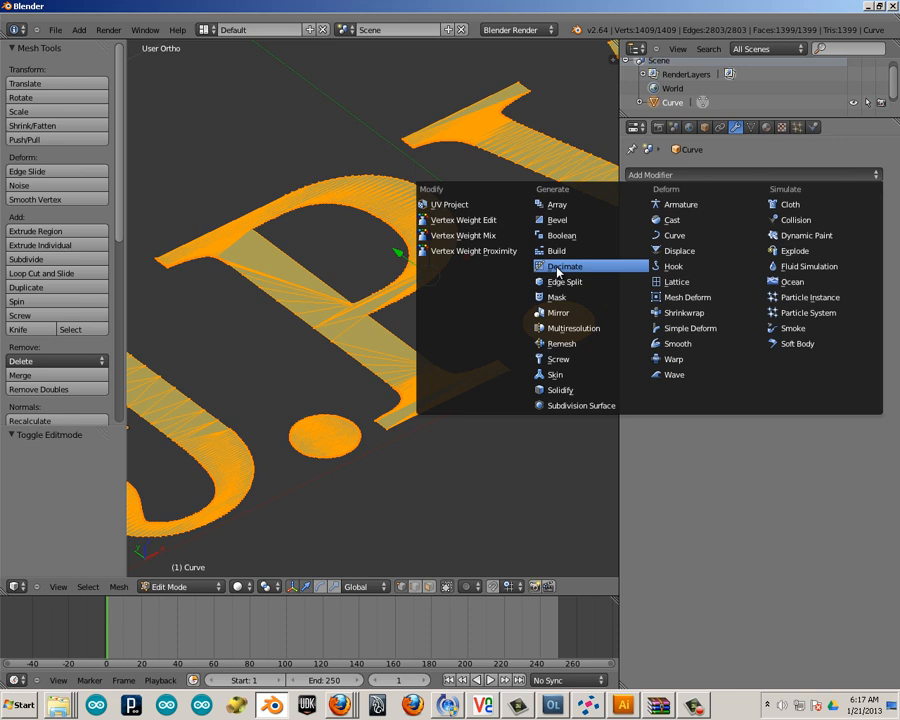
pyautogui.click(566, 266)
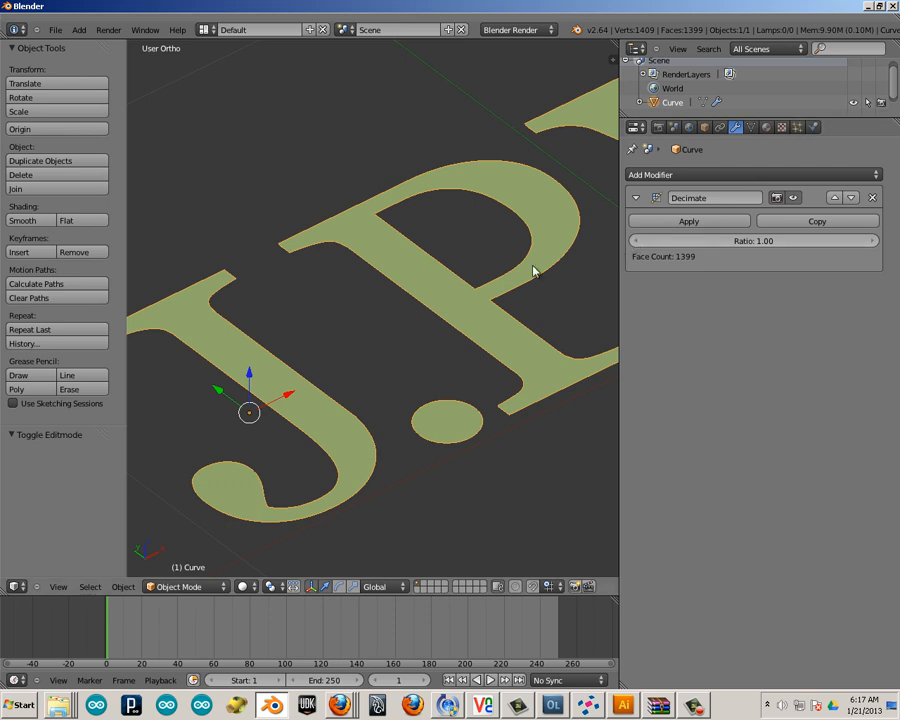
pyautogui.moveTo(315, 550)
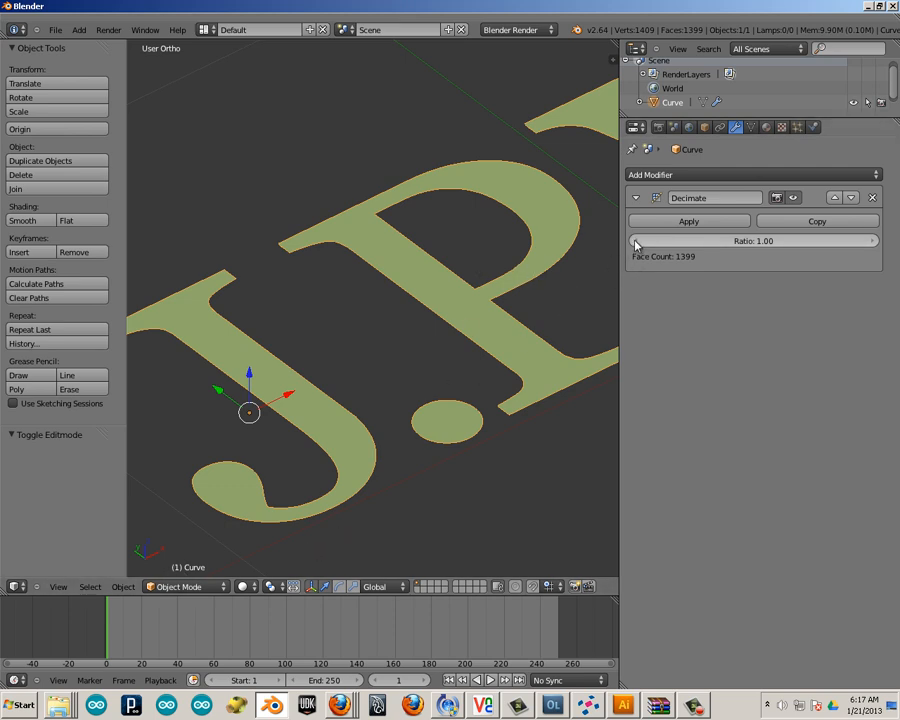
pyautogui.moveTo(760, 240); pyautogui.dragTo(730, 240)
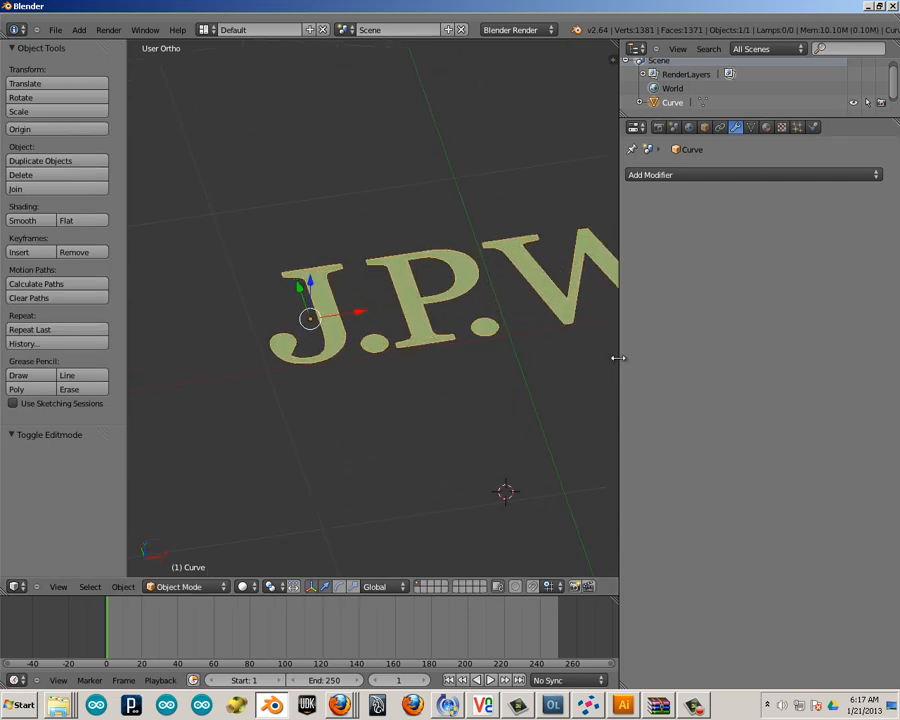
# Extrude all letter faces upward in Edit Mode into a 4123-face solid
pyautogui.press('Tab')
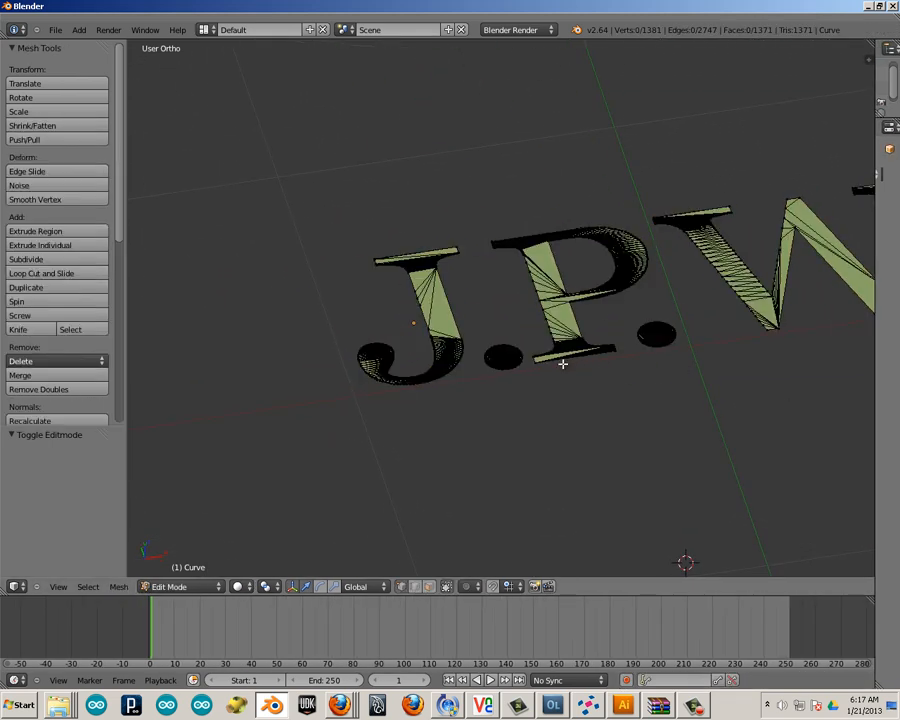
pyautogui.moveTo(560, 360); pyautogui.dragTo(715, 330)
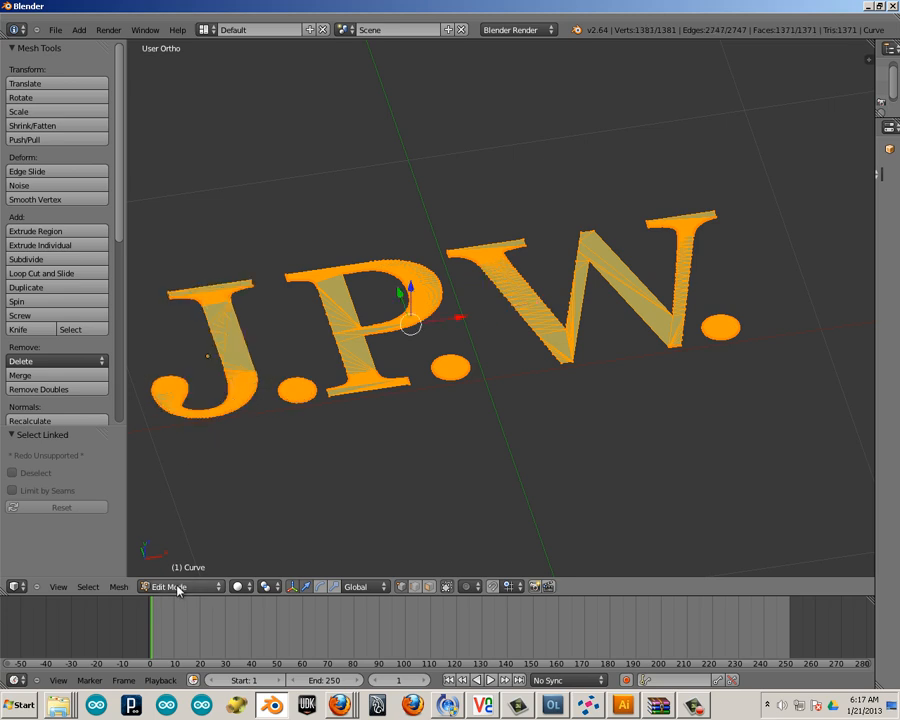
pyautogui.moveTo(170, 575)
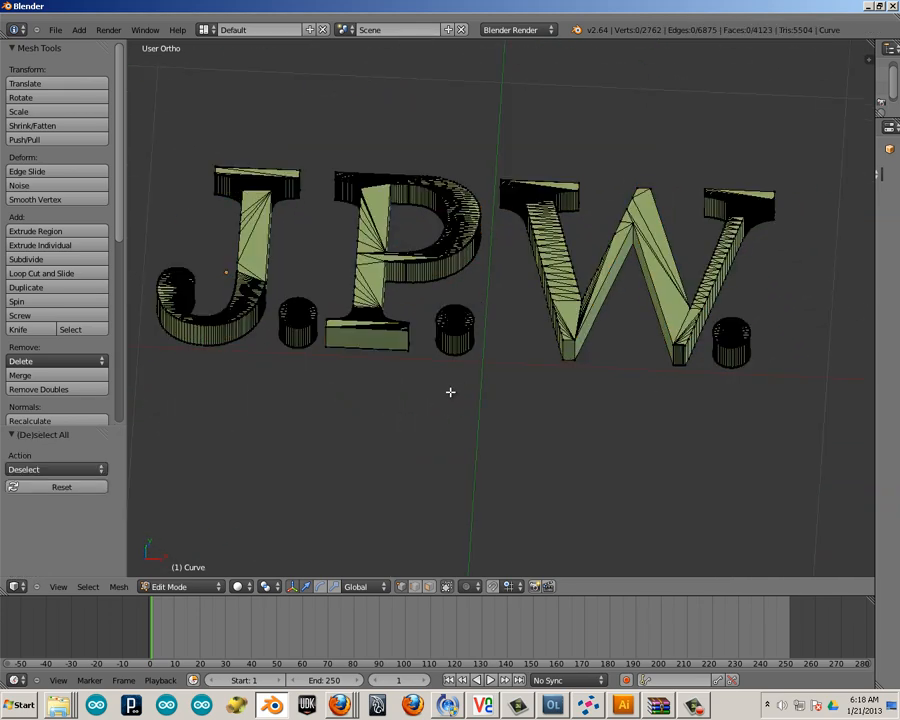
pyautogui.press('Tab')
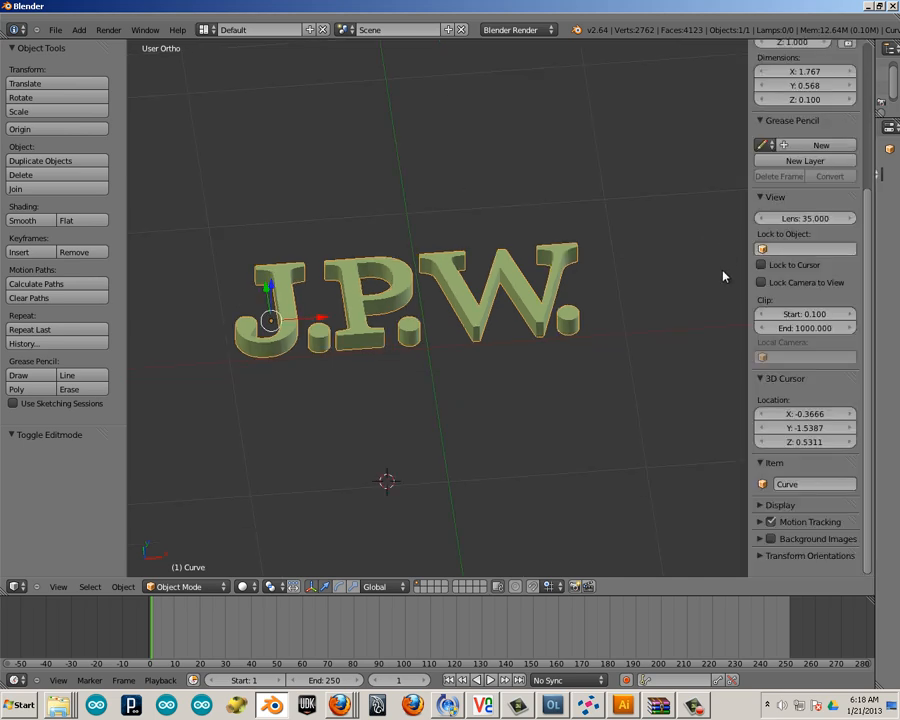
# Scale the letters about 47x to roughly 82.5 by 26.5 by 4.7 units
pyautogui.scroll(-3)
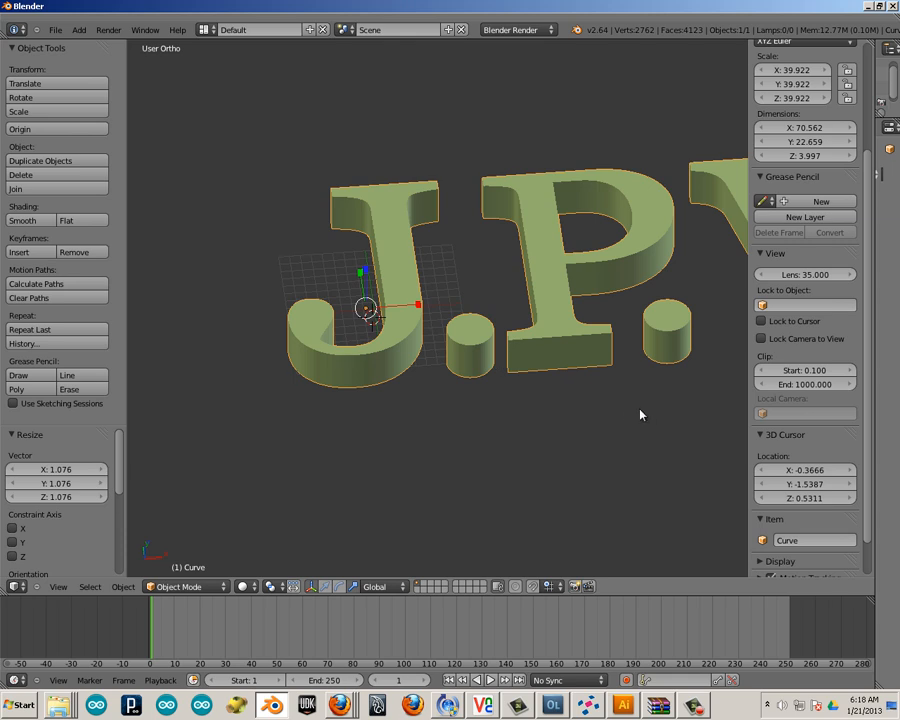
pyautogui.moveTo(640, 415); pyautogui.dragTo(434, 403)
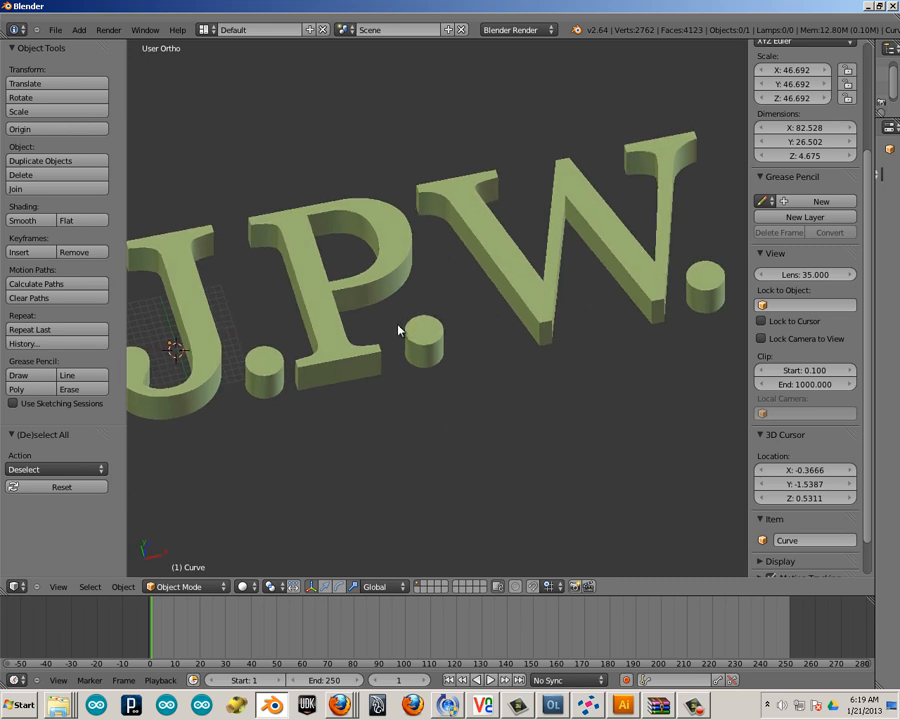
pyautogui.moveTo(403, 352)
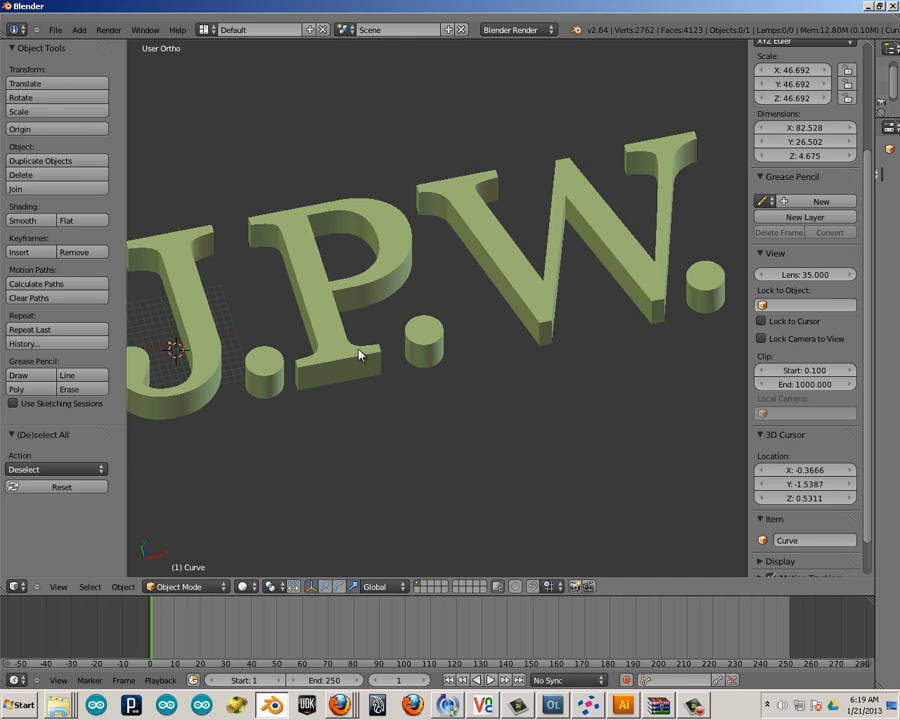
pyautogui.moveTo(353, 355)
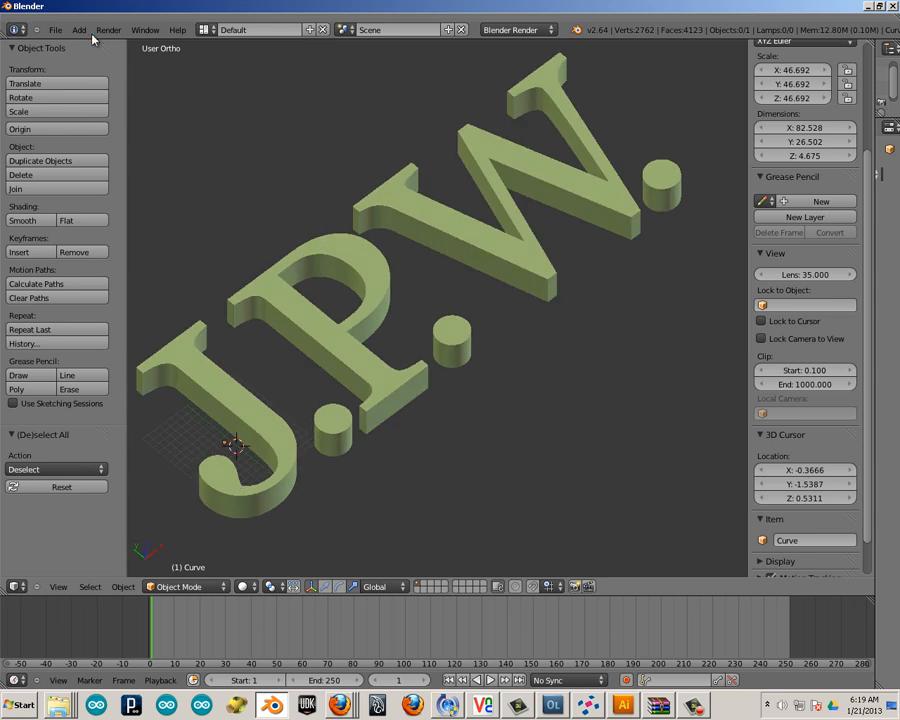
# Add a cube beside the letter J and adjust its dimensions to 5 units
pyautogui.click(78, 29)
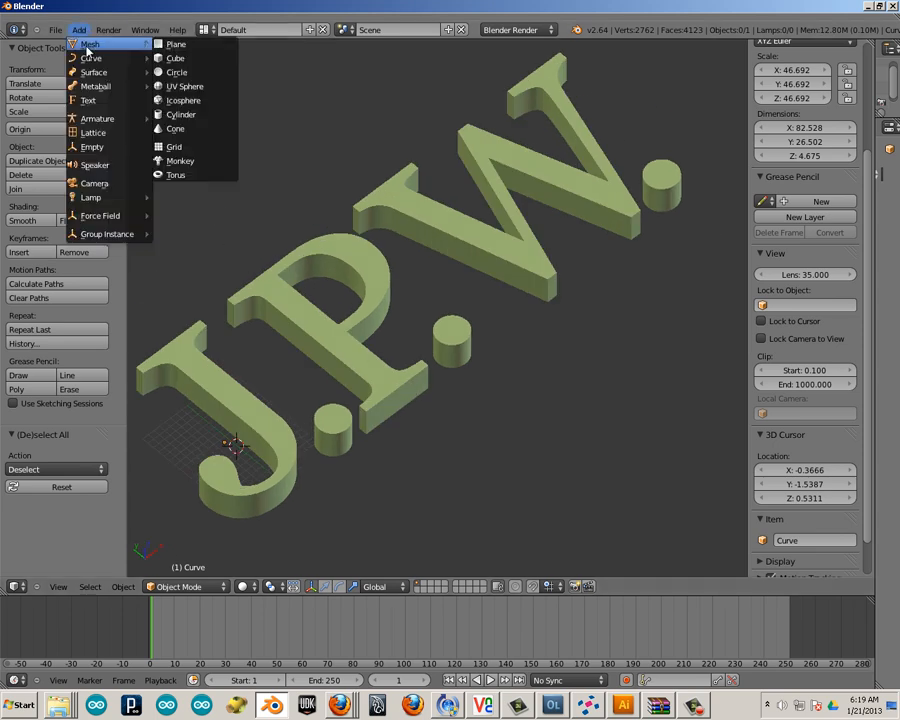
pyautogui.moveTo(177, 72)
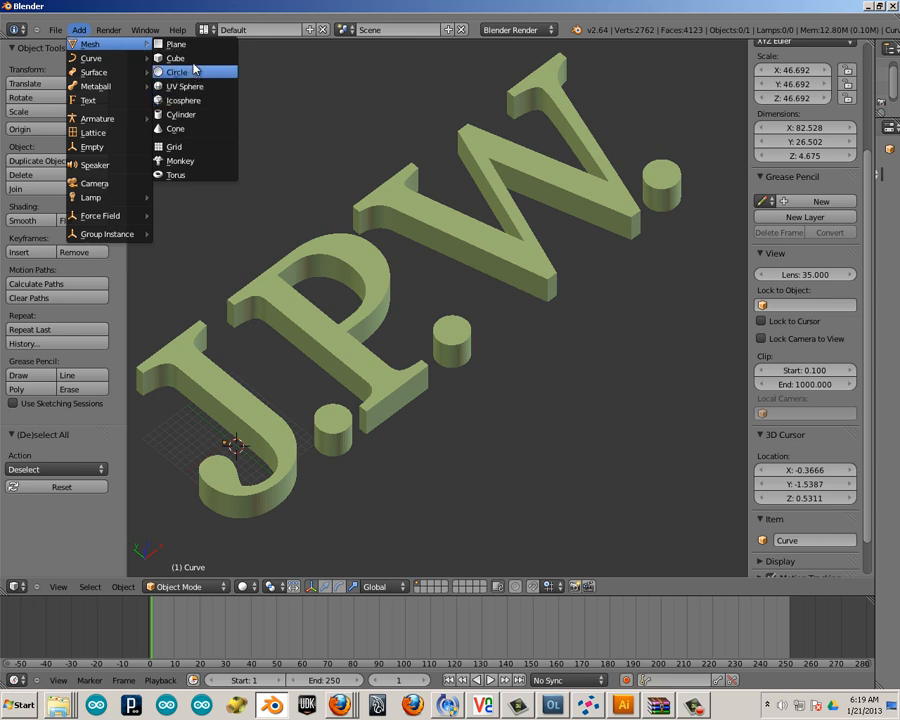
pyautogui.click(175, 57)
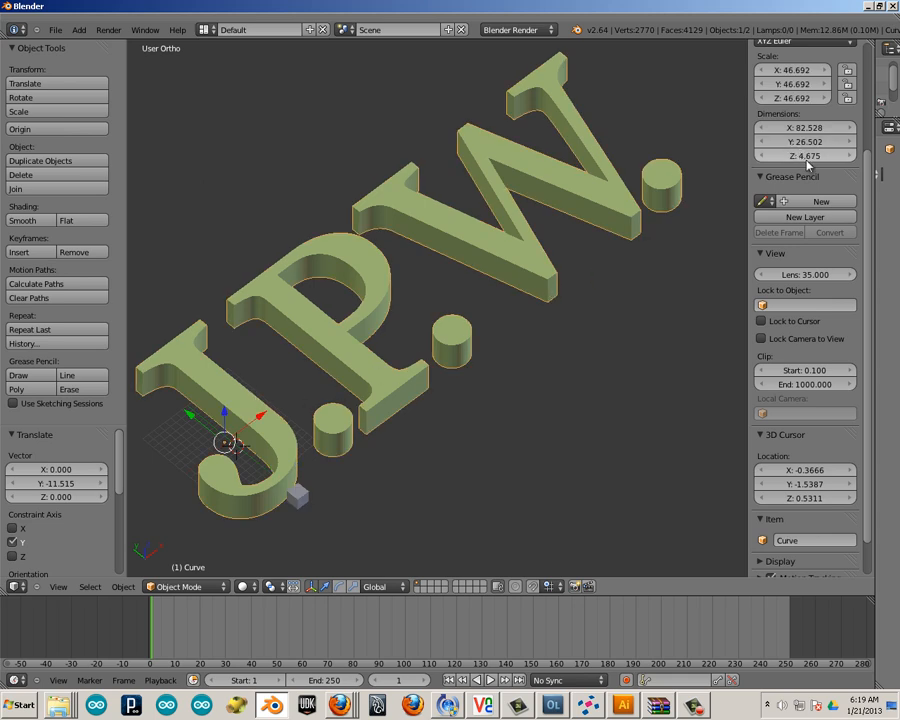
pyautogui.moveTo(805, 155)
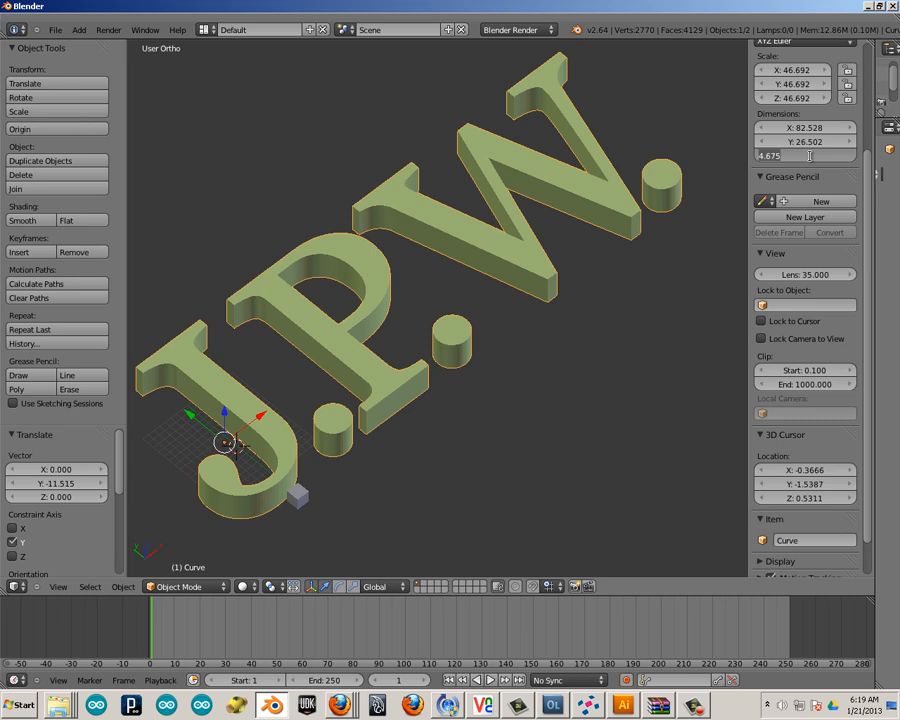
pyautogui.moveTo(800, 155); pyautogui.dragTo(818, 155)
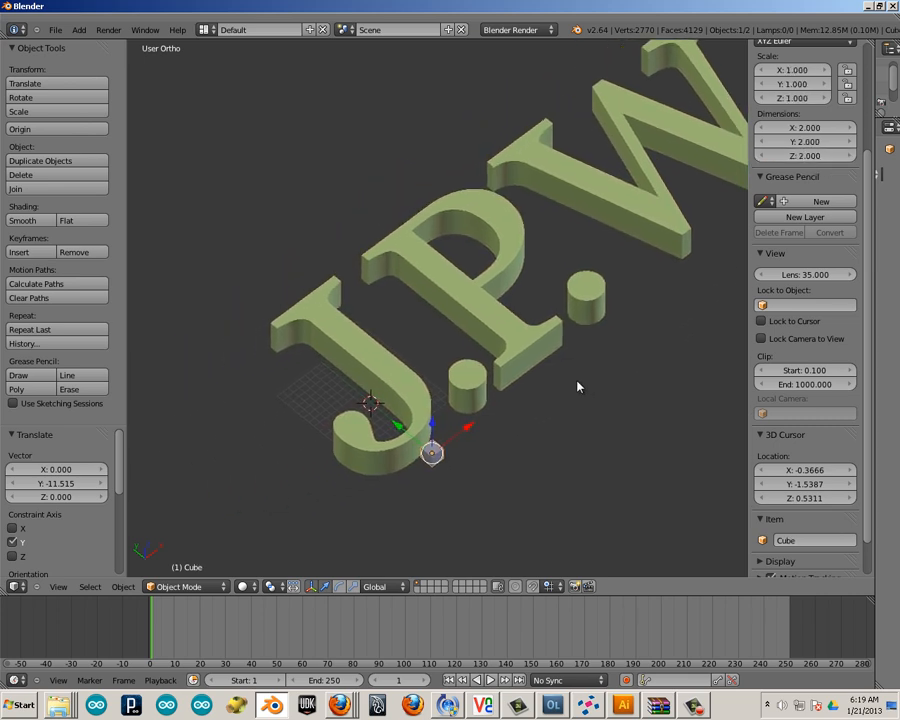
pyautogui.click(800, 127)
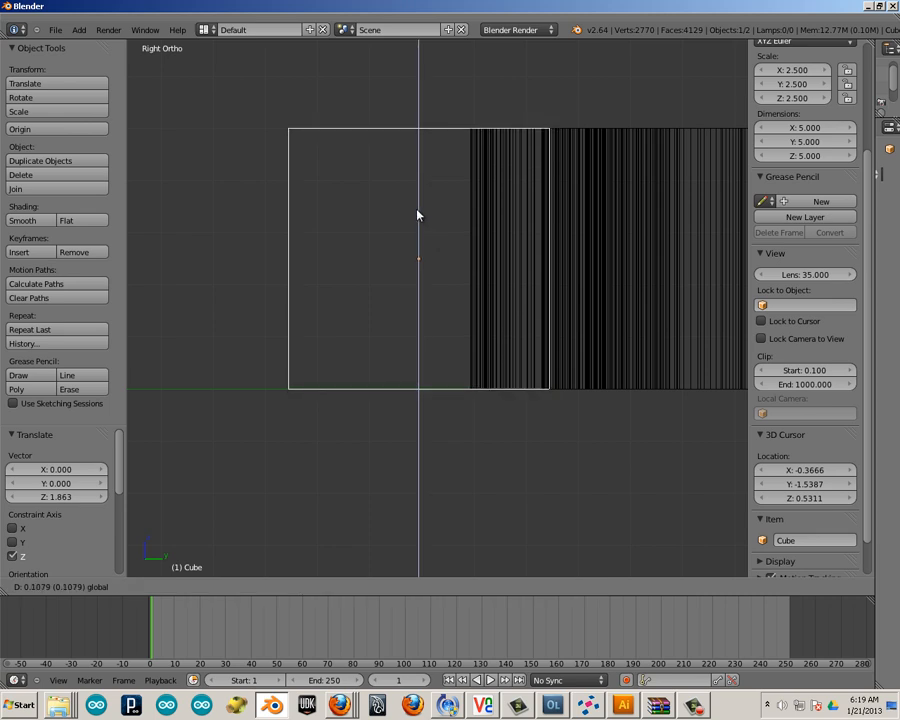
# Stretch the cube into an 81.7 × 5 × 5 bar below the J.P.W. letters
pyautogui.click(418, 258)
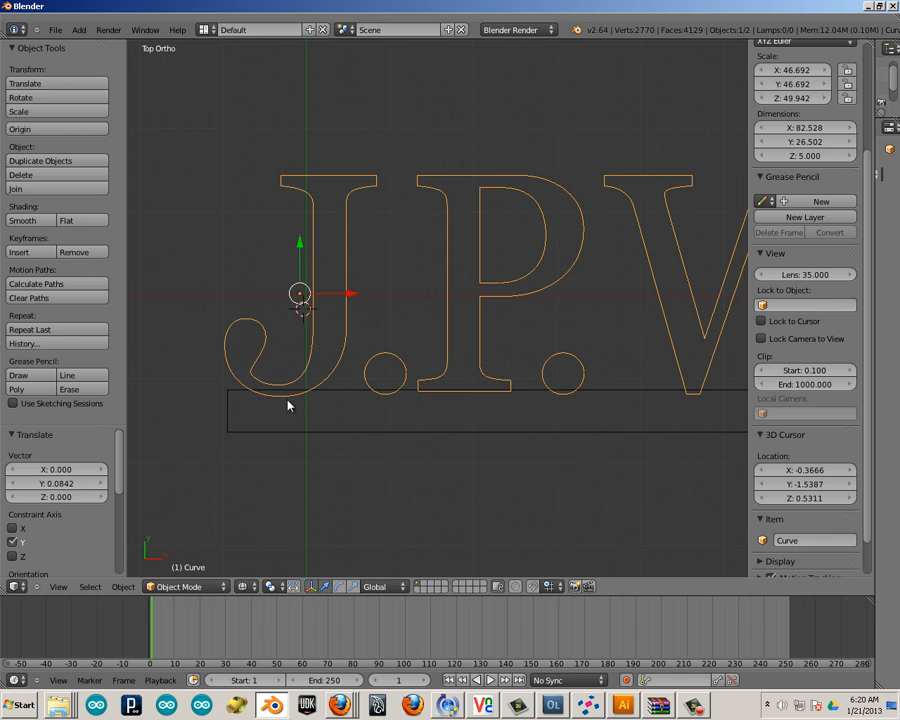
pyautogui.moveTo(287, 402)
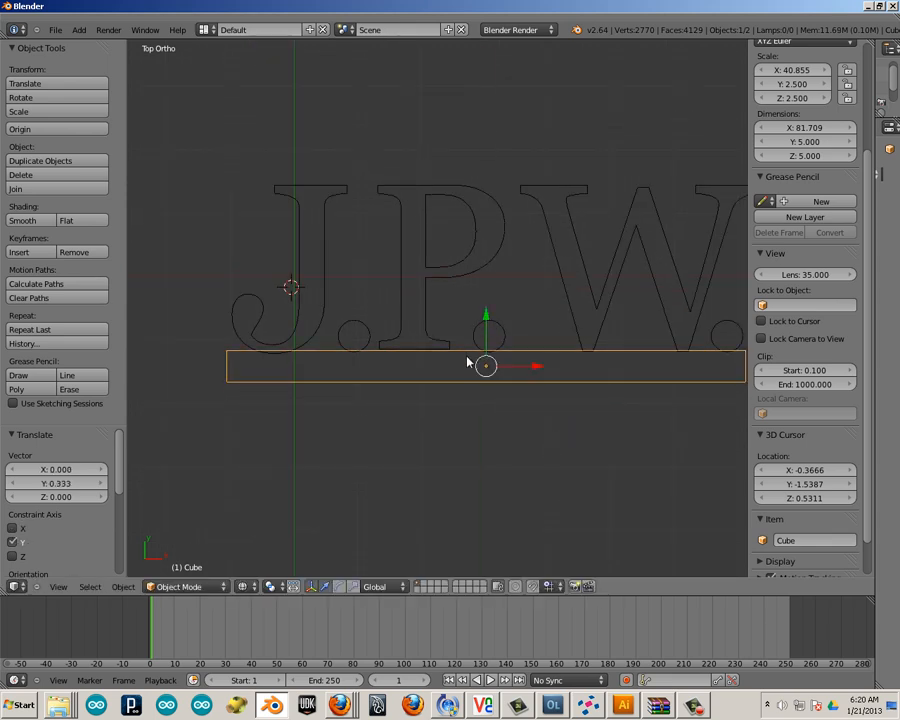
# Select the J.P.W. letters and enter Edit Mode with no vertices selected
pyautogui.press('a')
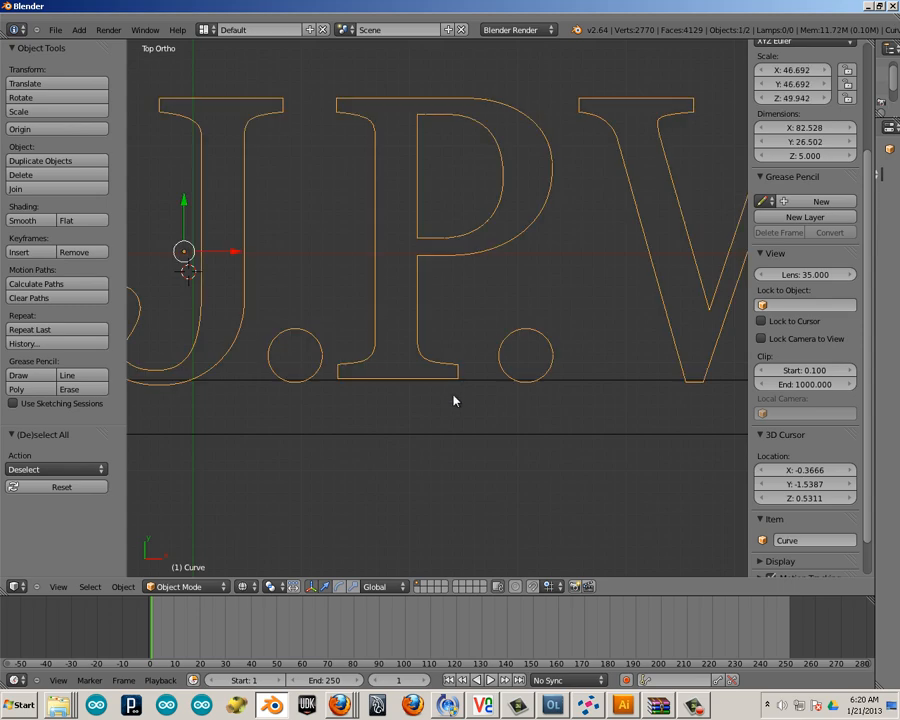
pyautogui.press('Tab')
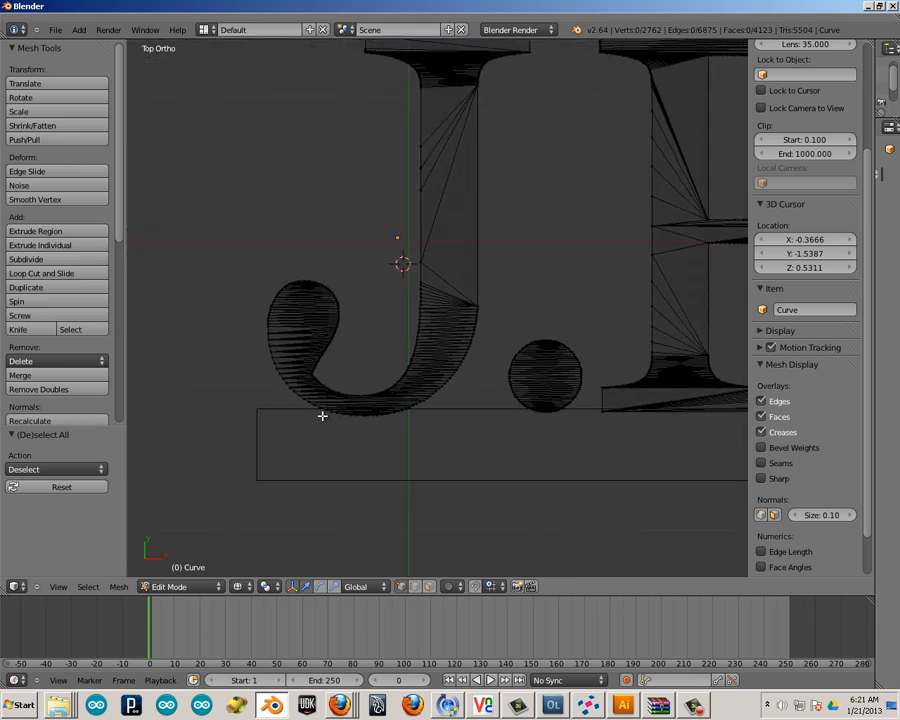
pyautogui.press('Tab')
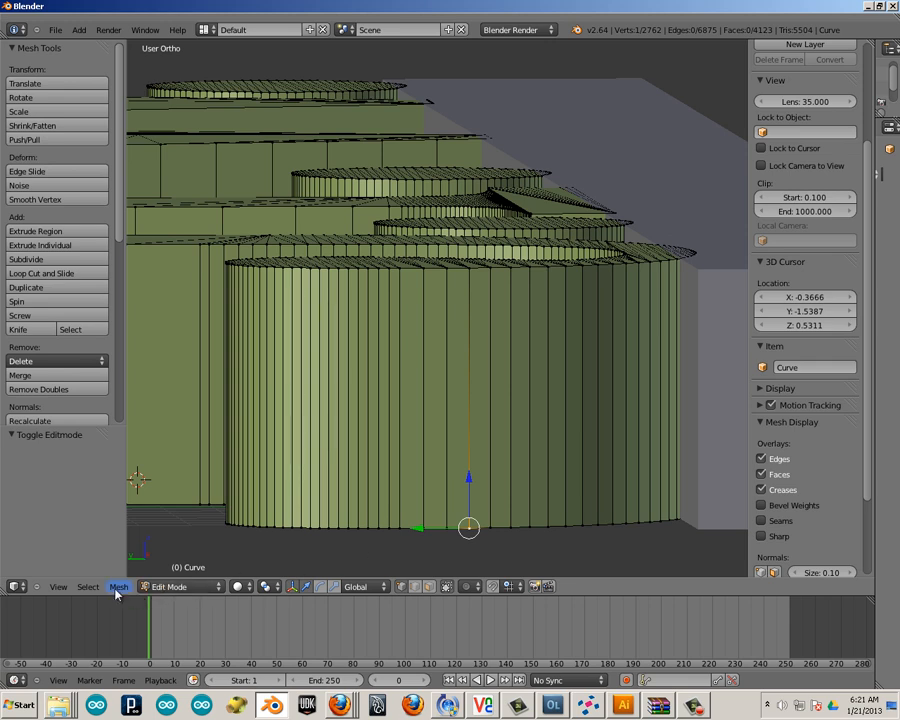
# Snap the 3D cursor to a bottom letter vertex (-9.643, -7.235, 0) and set the origin there
pyautogui.click(119, 587)
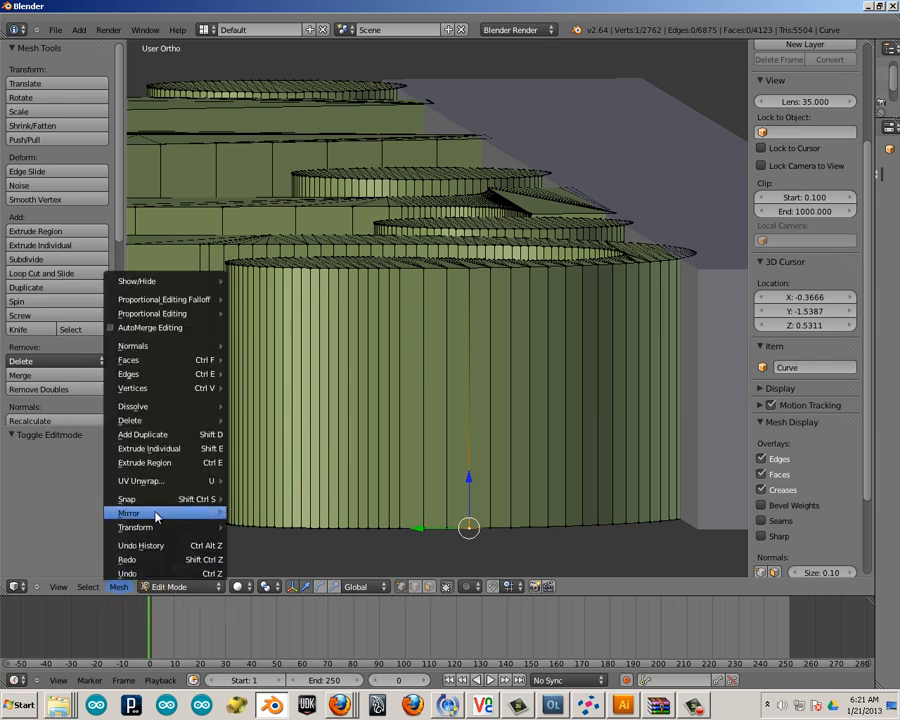
pyautogui.moveTo(128, 498)
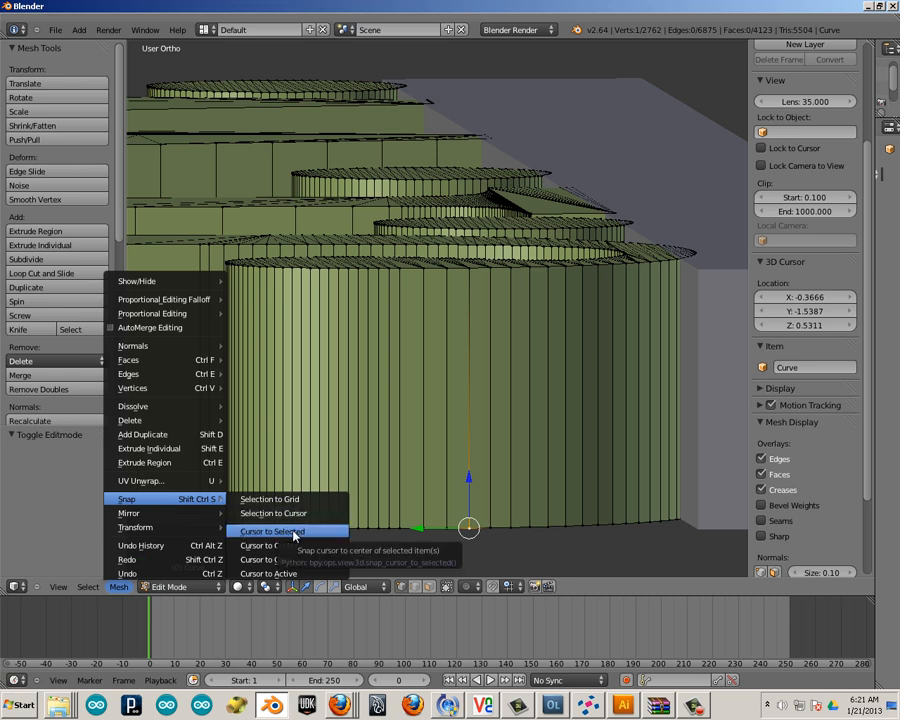
pyautogui.click(272, 531)
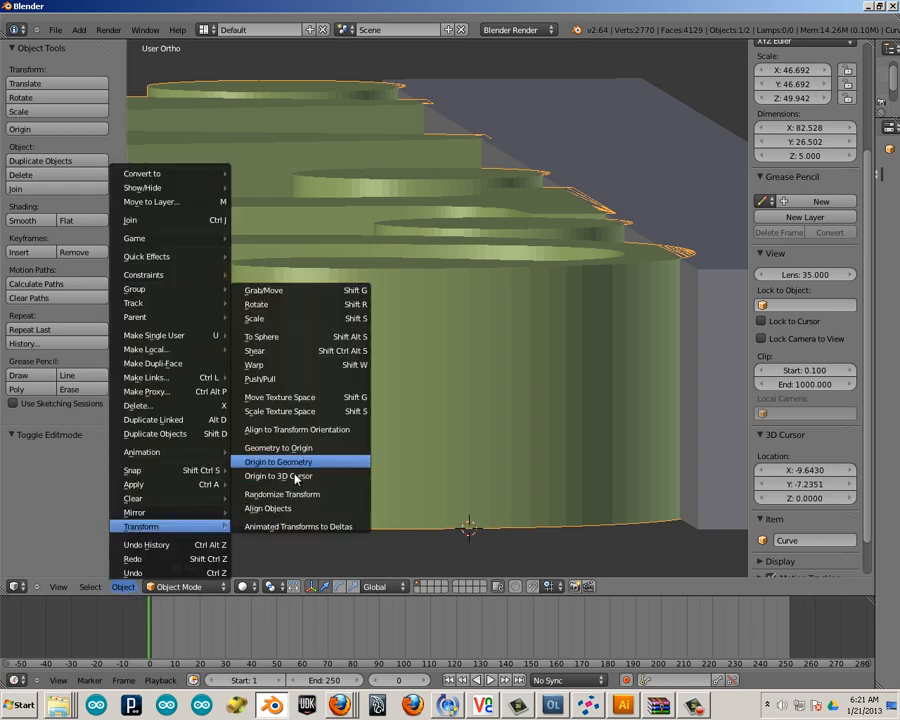
pyautogui.click(278, 461)
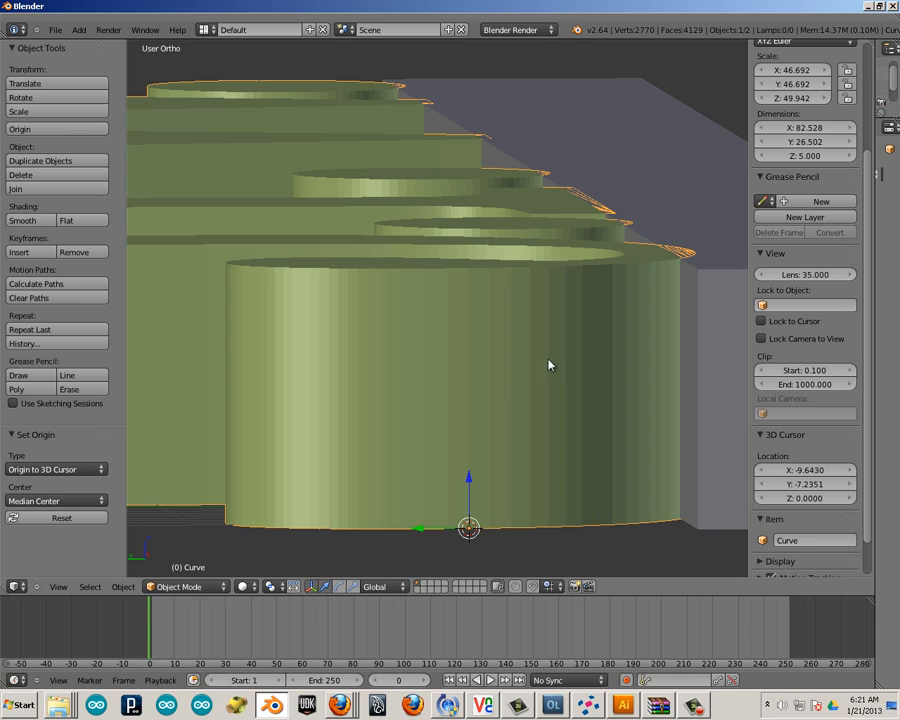
pyautogui.moveTo(468, 532)
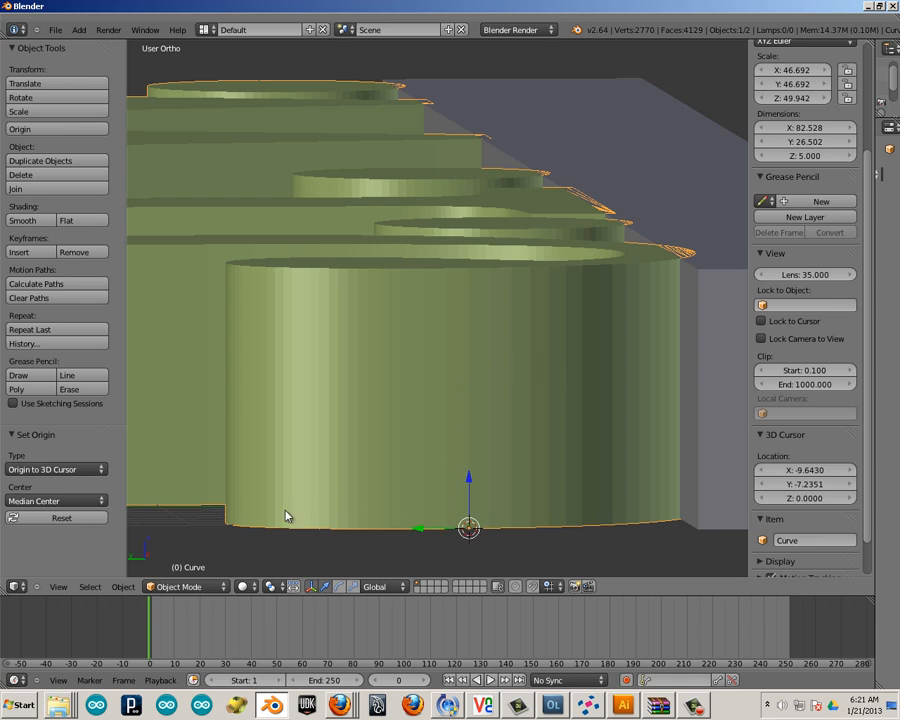
pyautogui.moveTo(470, 533)
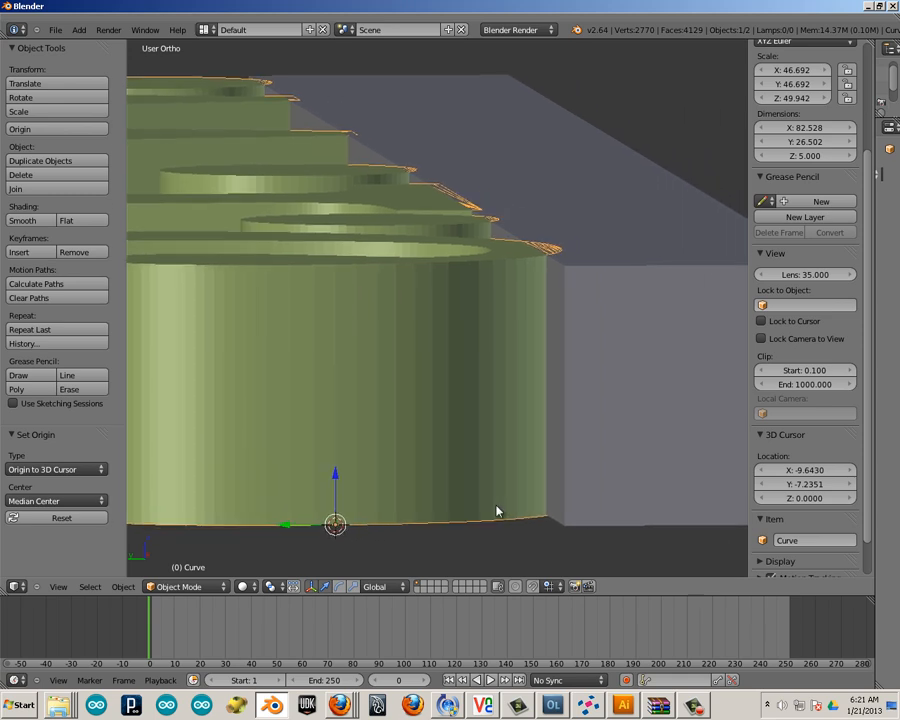
# Snap the cursor to the bar's bottom corner (-10.536, -11.576) and move its origin there
pyautogui.press('Tab')
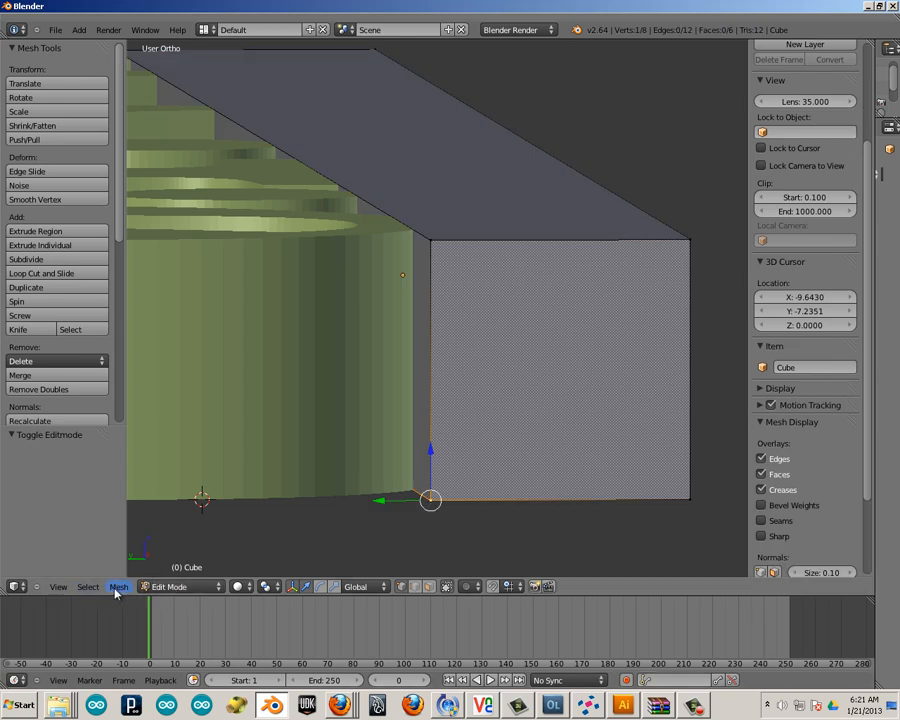
pyautogui.click(118, 586)
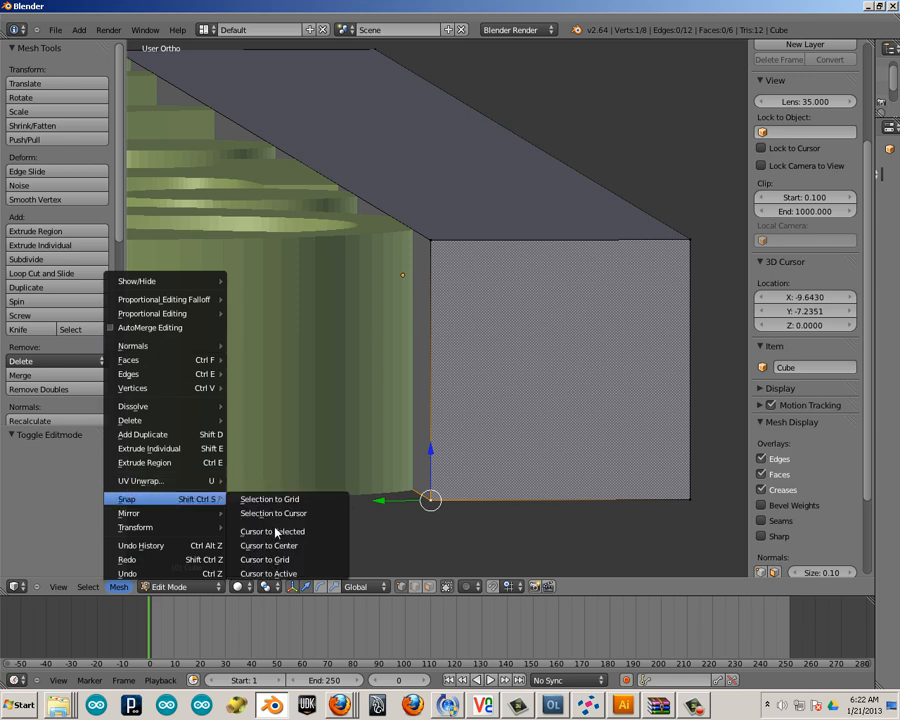
pyautogui.click(273, 531)
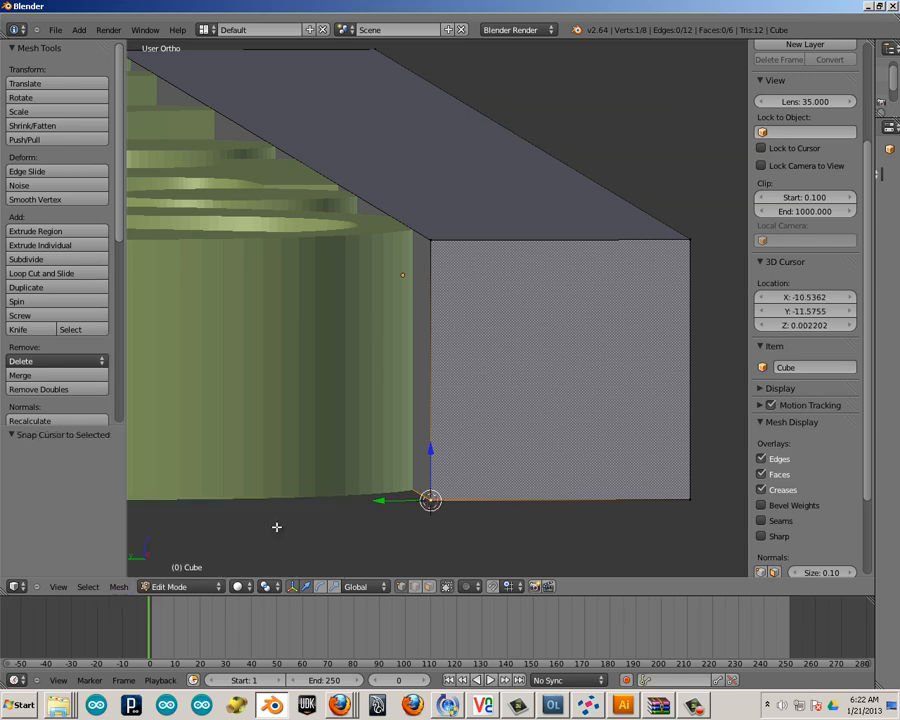
pyautogui.click(123, 587)
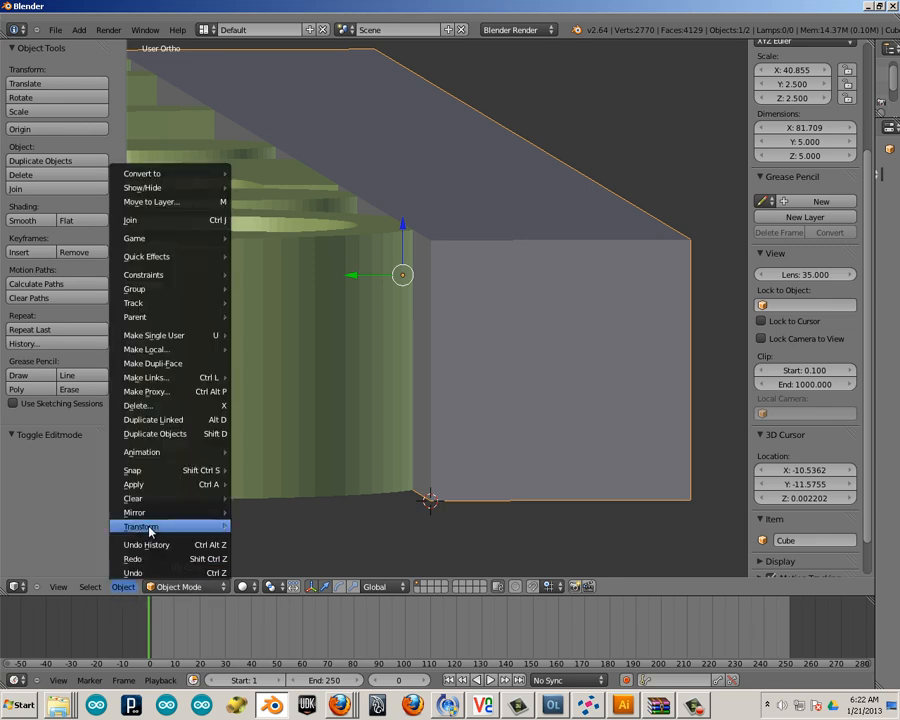
pyautogui.click(141, 526)
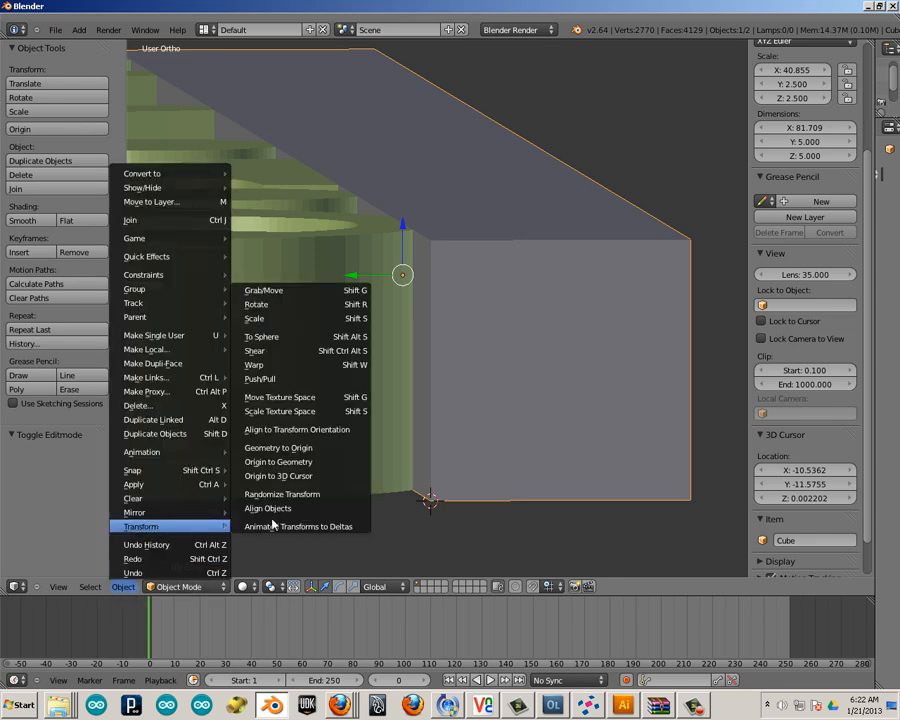
pyautogui.moveTo(278, 475)
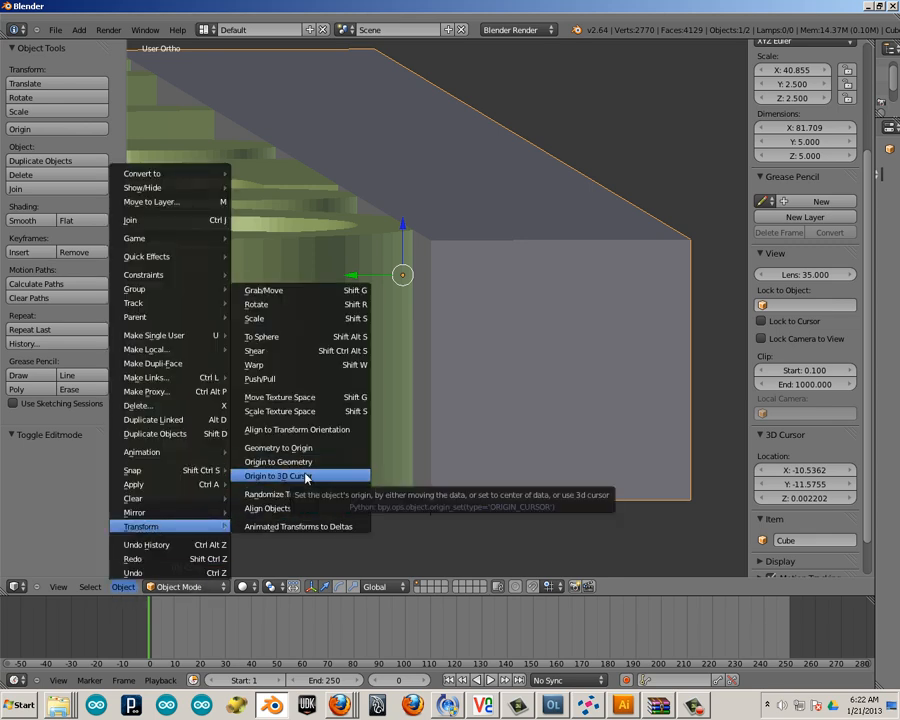
pyautogui.click(277, 475)
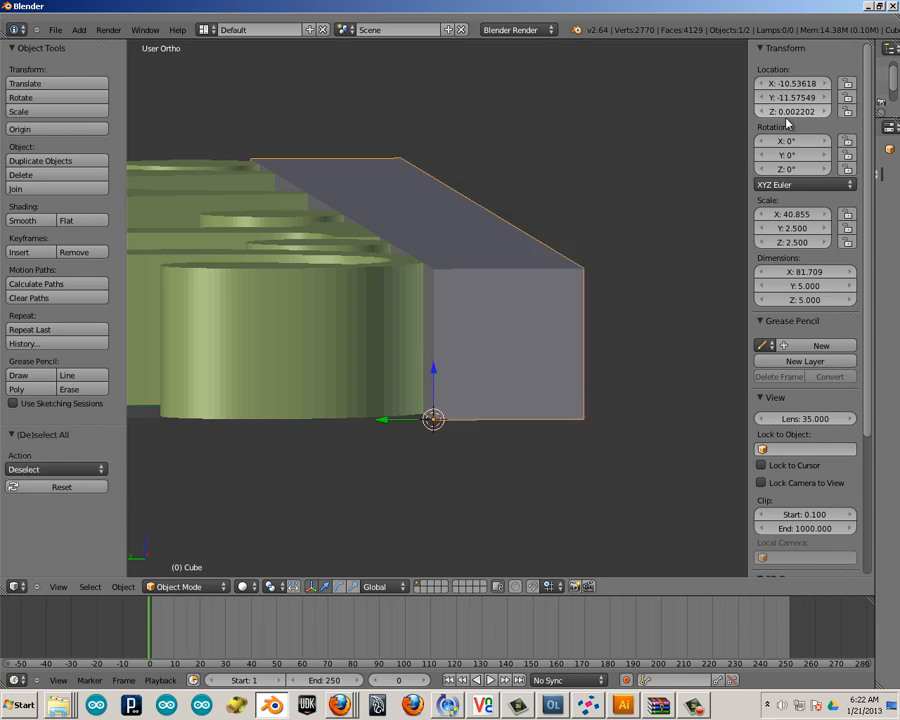
# Copy the letters' location onto the bar, then join both into one 83.306 × 31.019 × 5 object
pyautogui.click(793, 111)
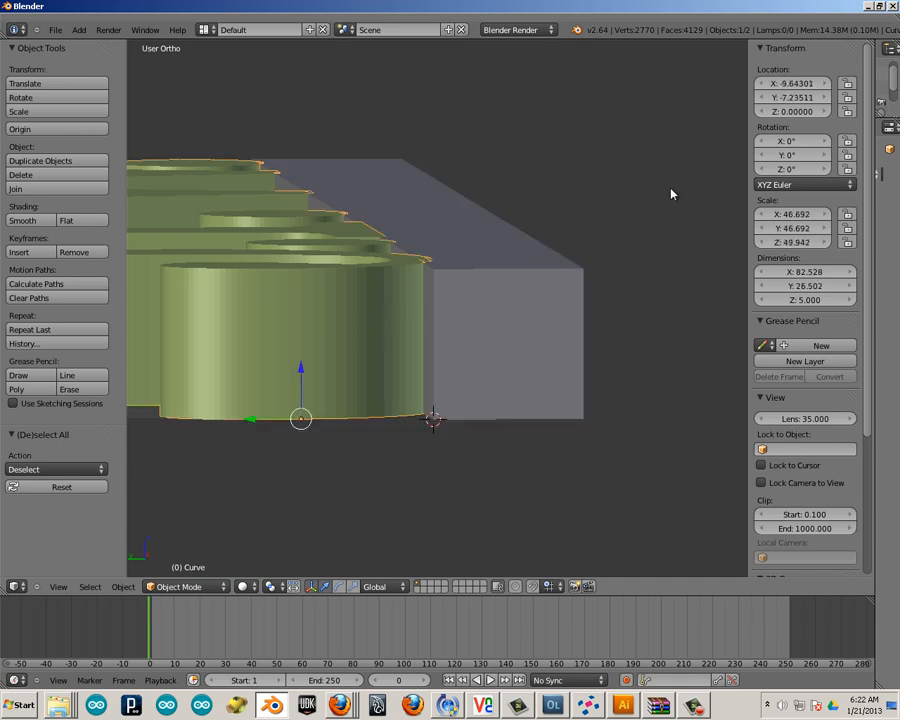
pyautogui.click(790, 111)
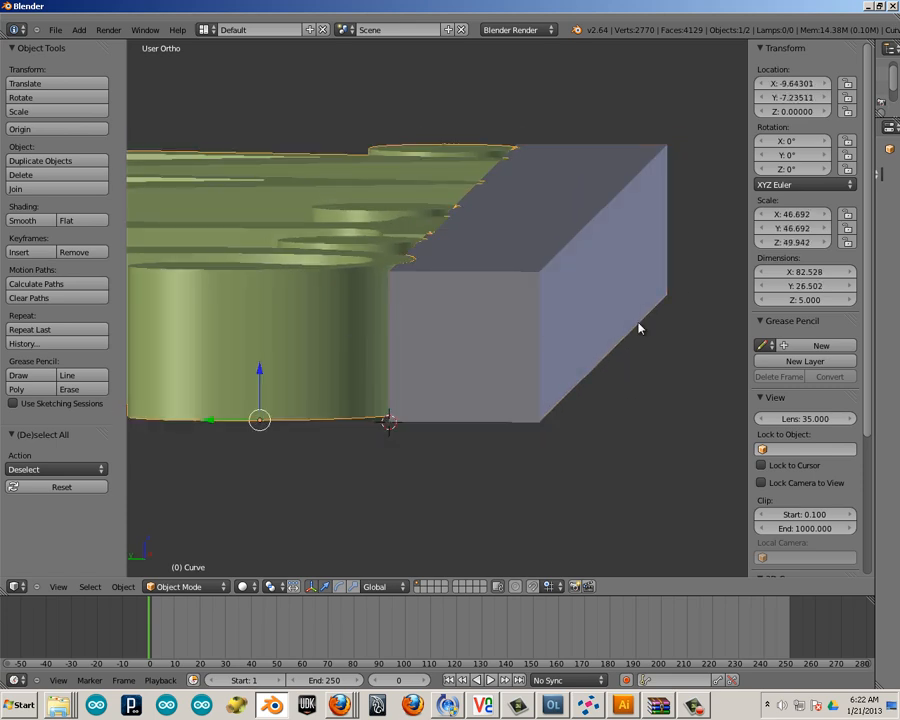
pyautogui.moveTo(668, 334)
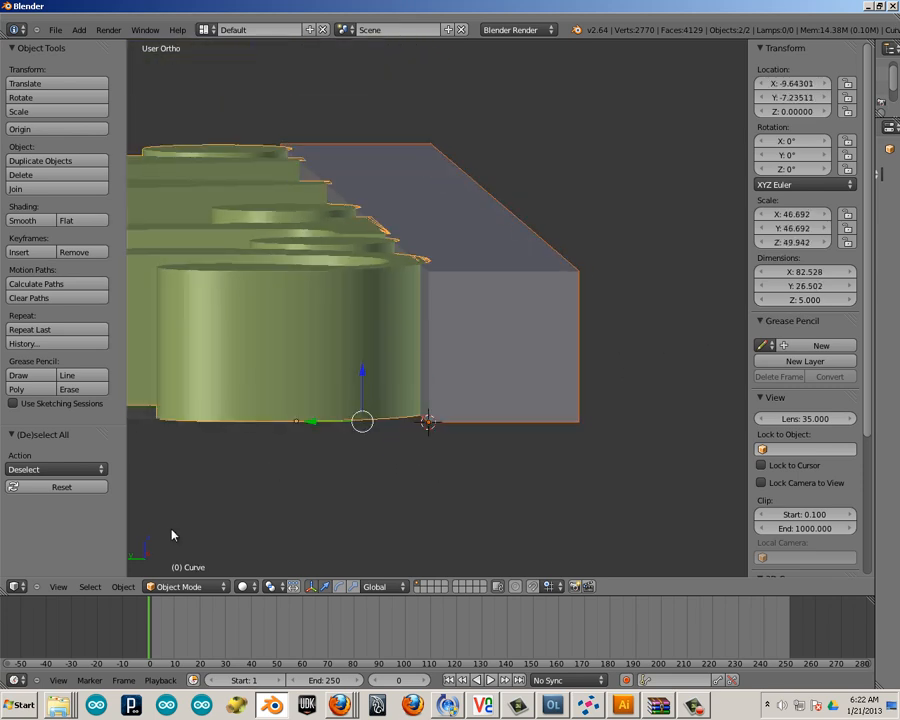
pyautogui.click(15, 188)
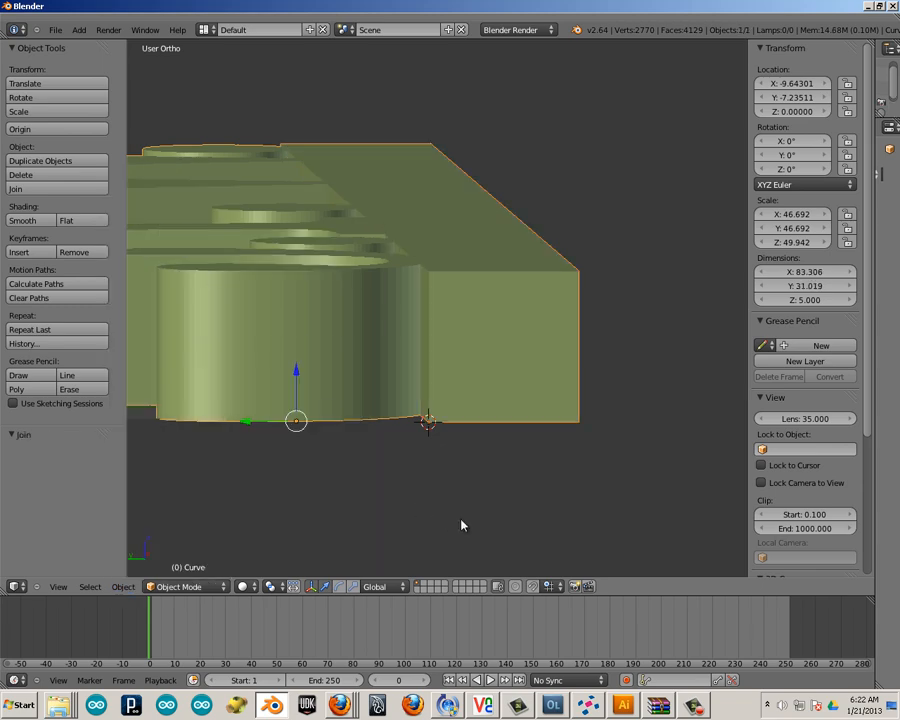